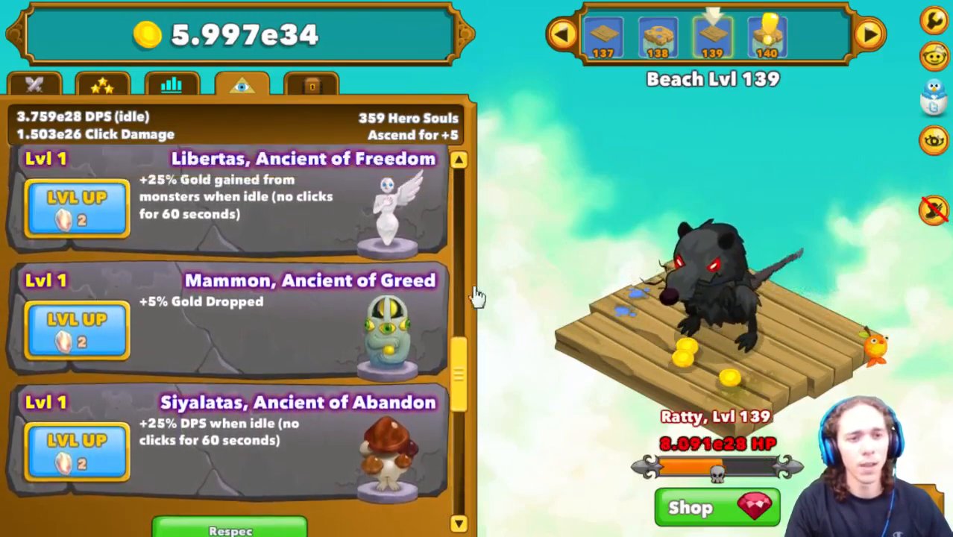
Copy the save file to the clipboard and return to the Ancients list.
scroll(up, 3)
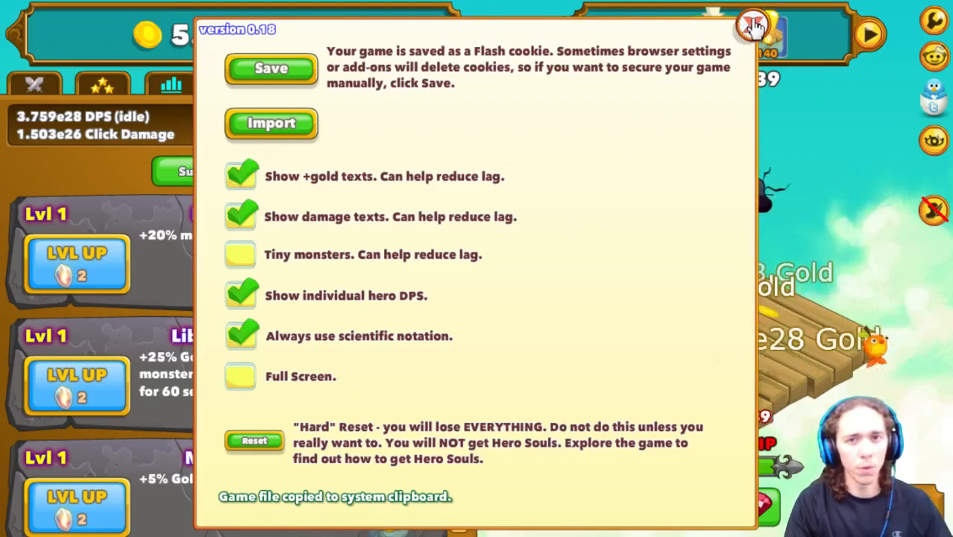
click(752, 24)
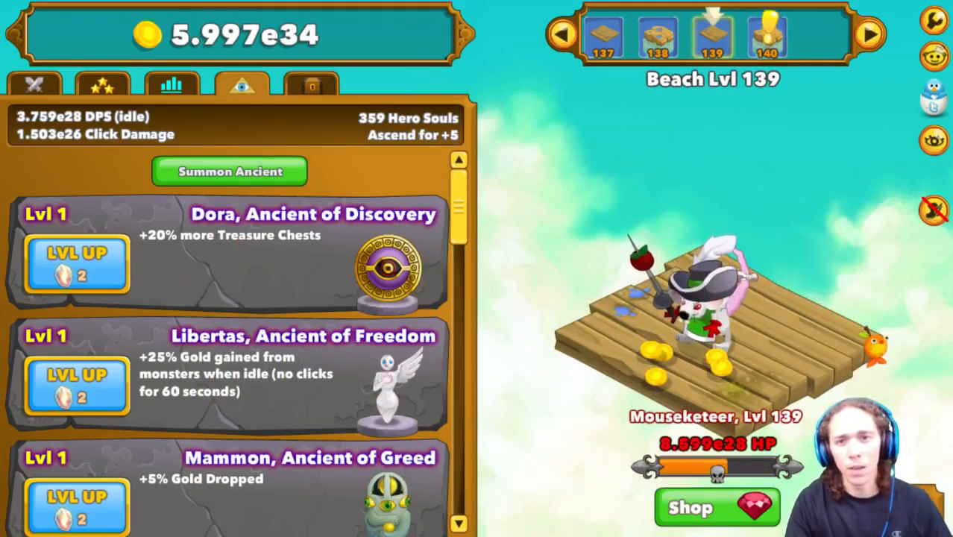
Import the pasted save into the calculator, keeping souls gained after ascension counted.
click(686, 298)
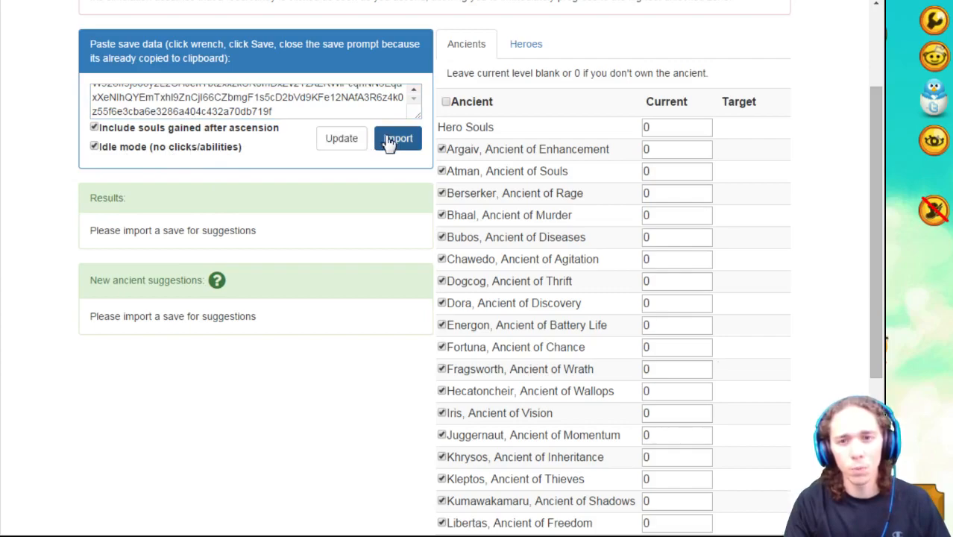
click(397, 139)
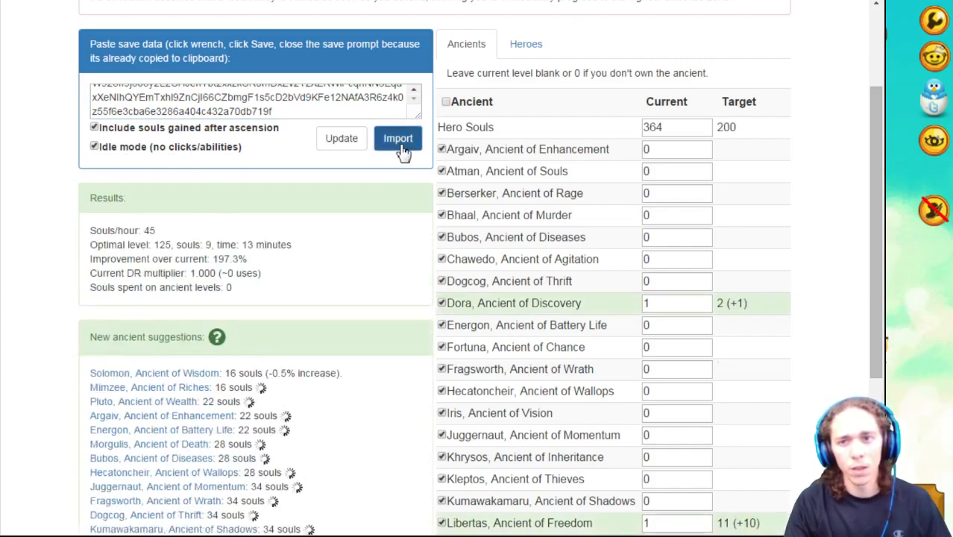
click(96, 127)
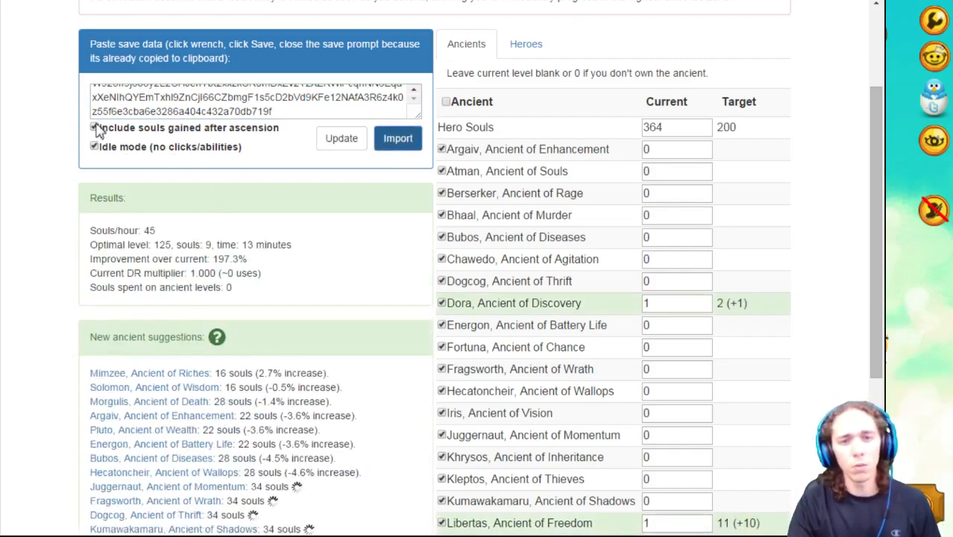
click(95, 128)
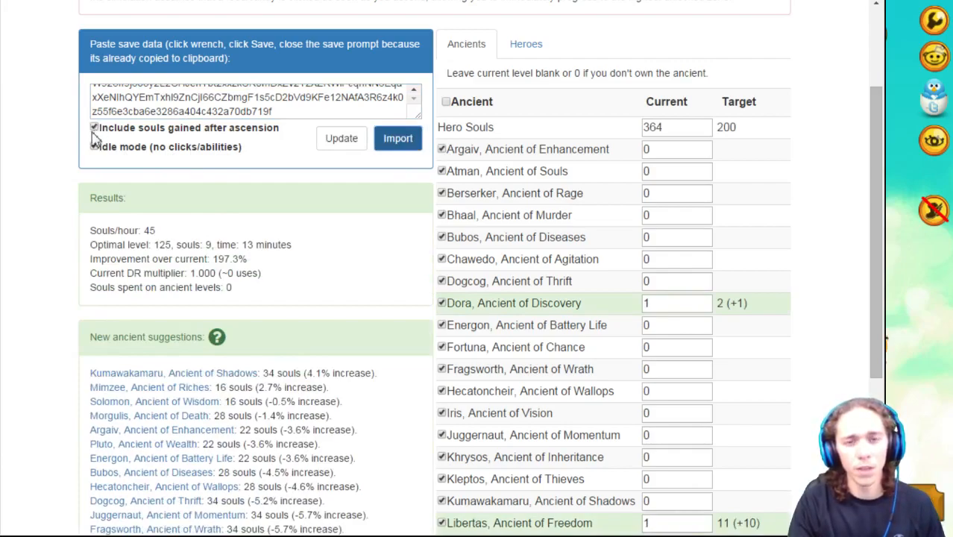
mouse_move(186, 132)
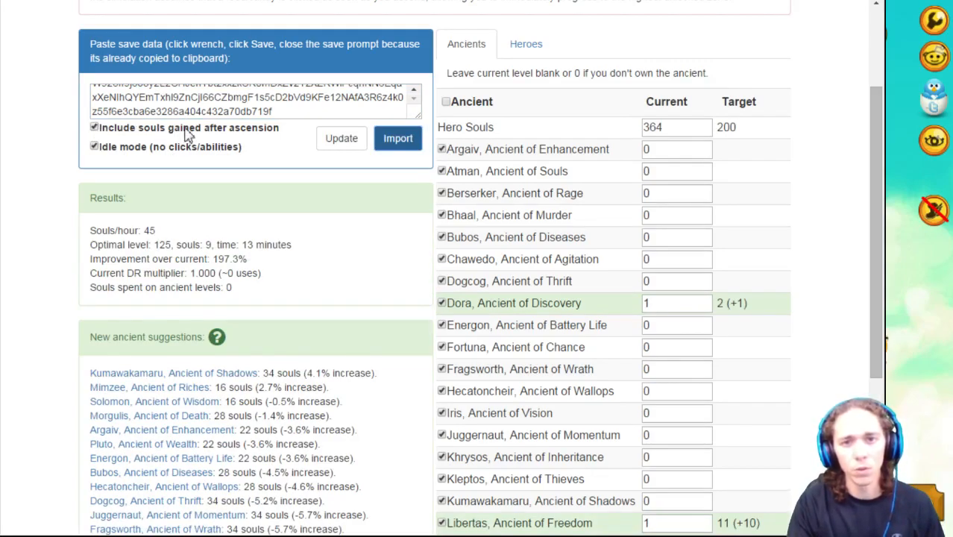
mouse_move(282, 141)
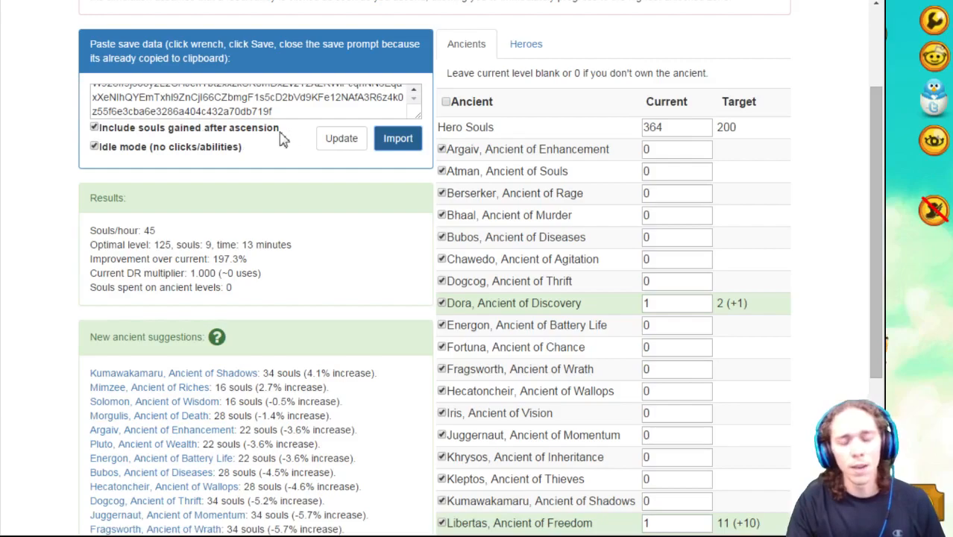
mouse_move(183, 203)
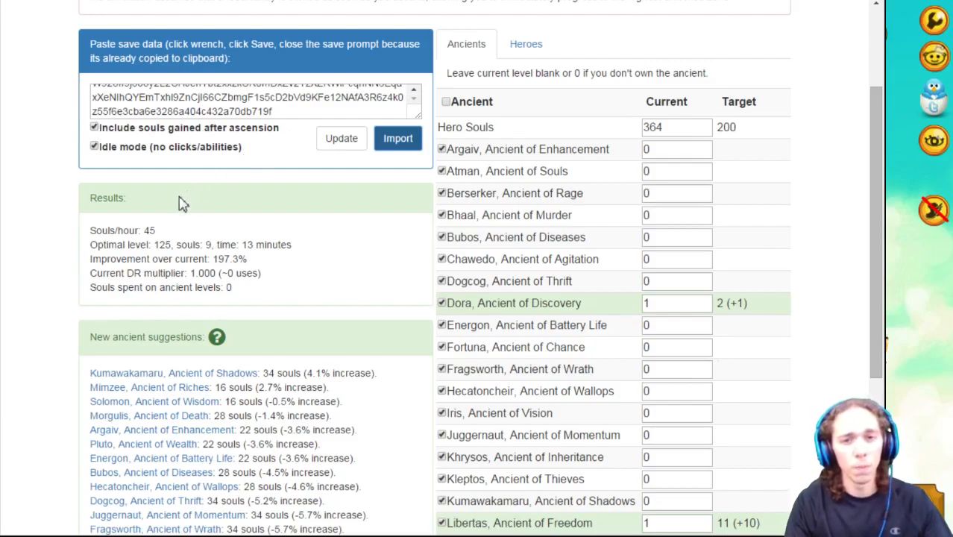
mouse_move(143, 176)
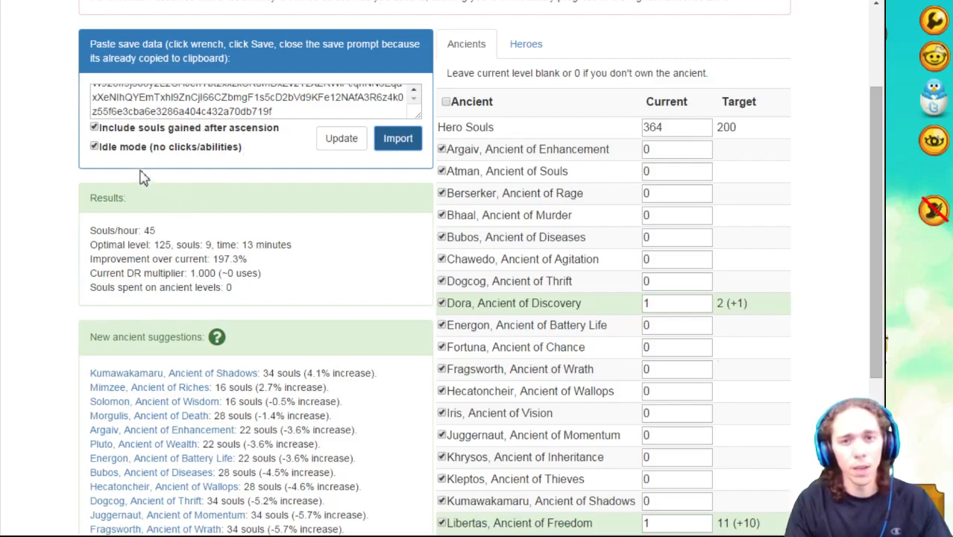
mouse_move(318, 291)
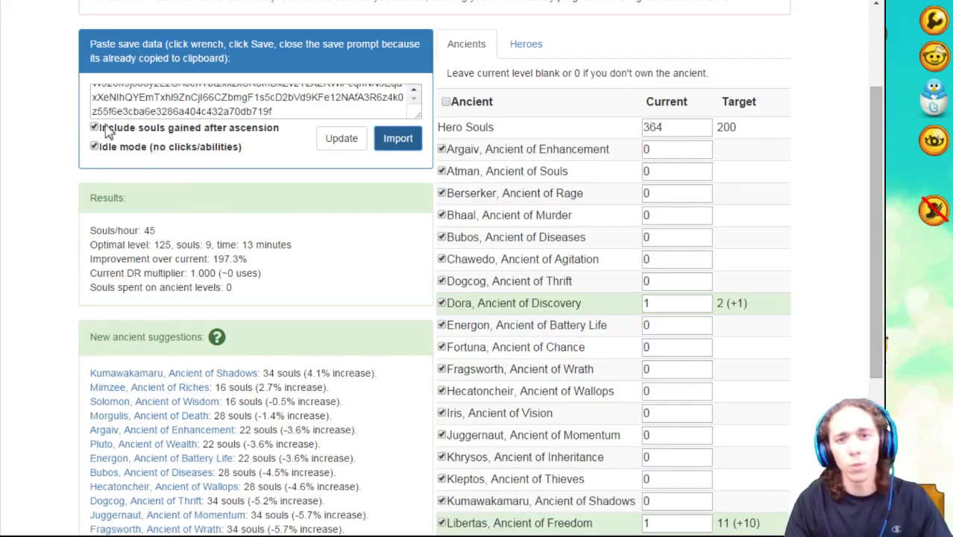
Exclude souls gained after ascension and update the suggestions.
click(95, 127)
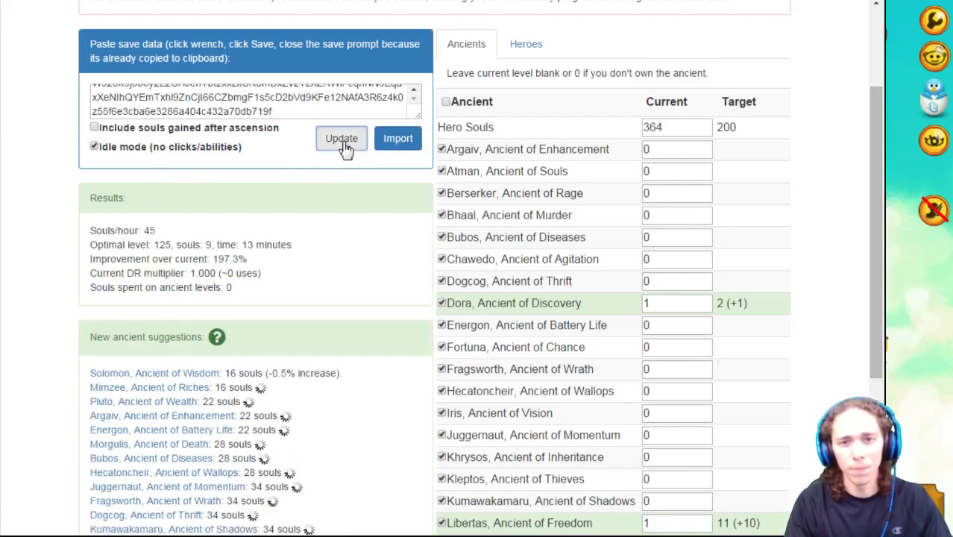
click(341, 137)
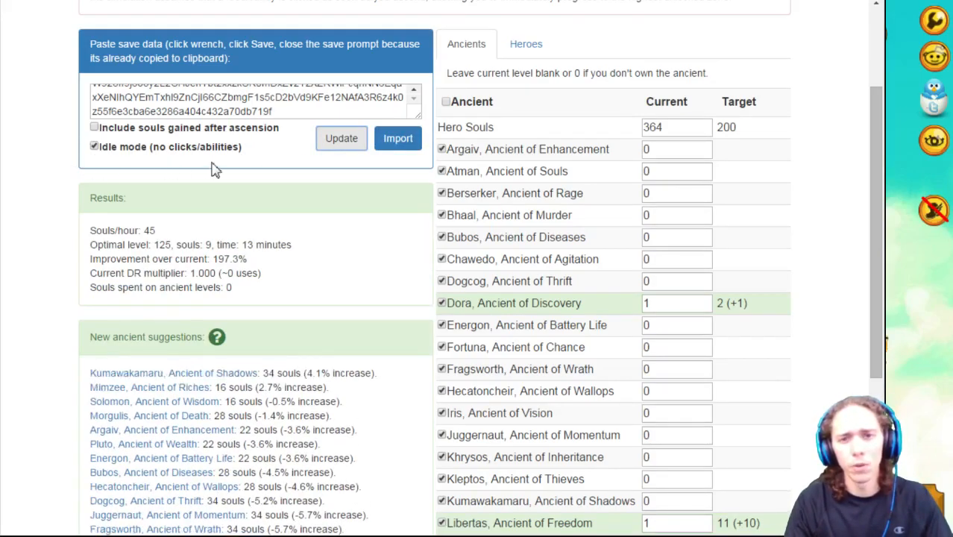
mouse_move(199, 165)
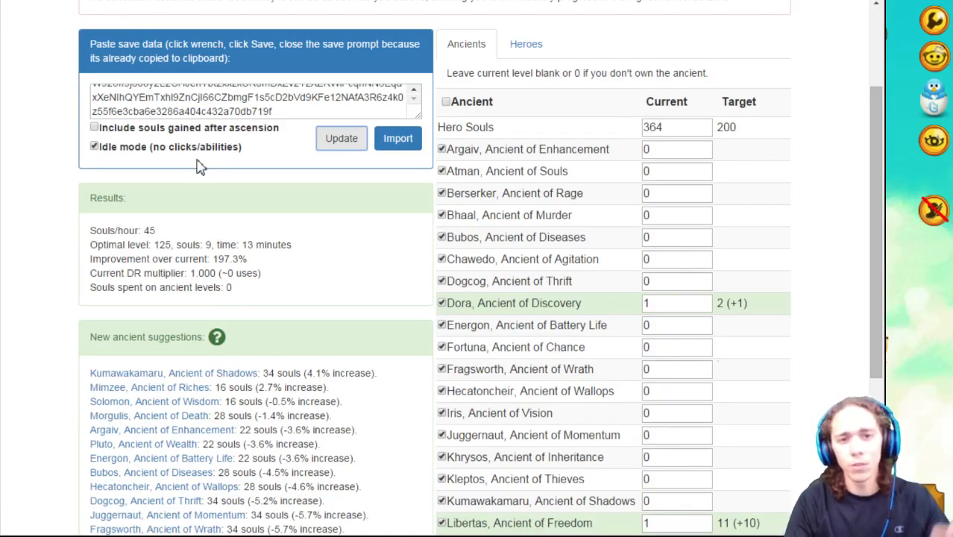
mouse_move(59, 126)
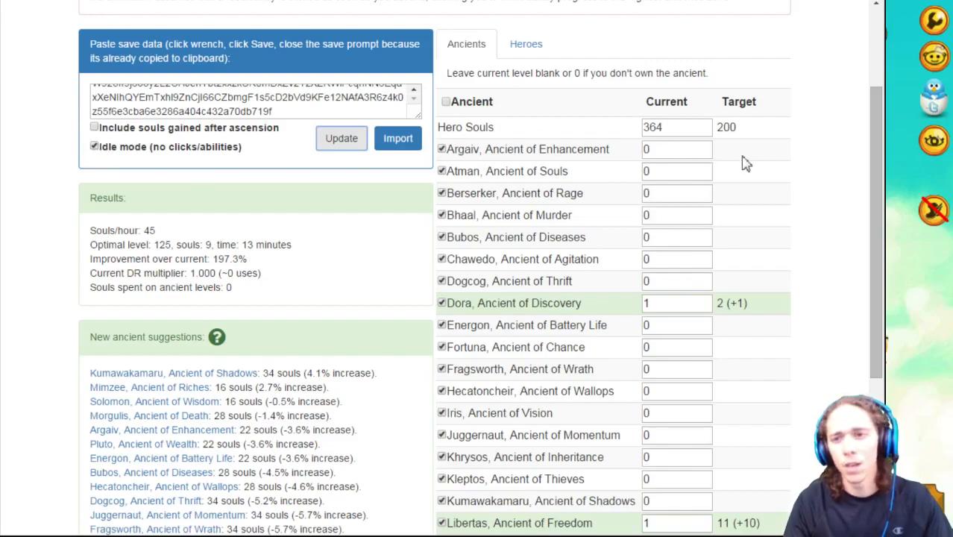
mouse_move(721, 76)
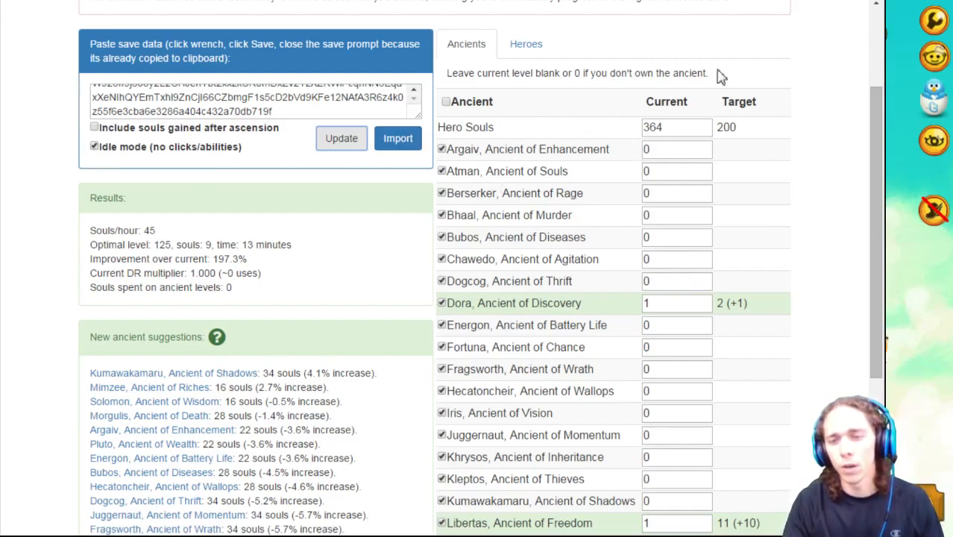
Enter 359 as the current Hero Souls so the target recalculates to 195.
scroll(down, 3)
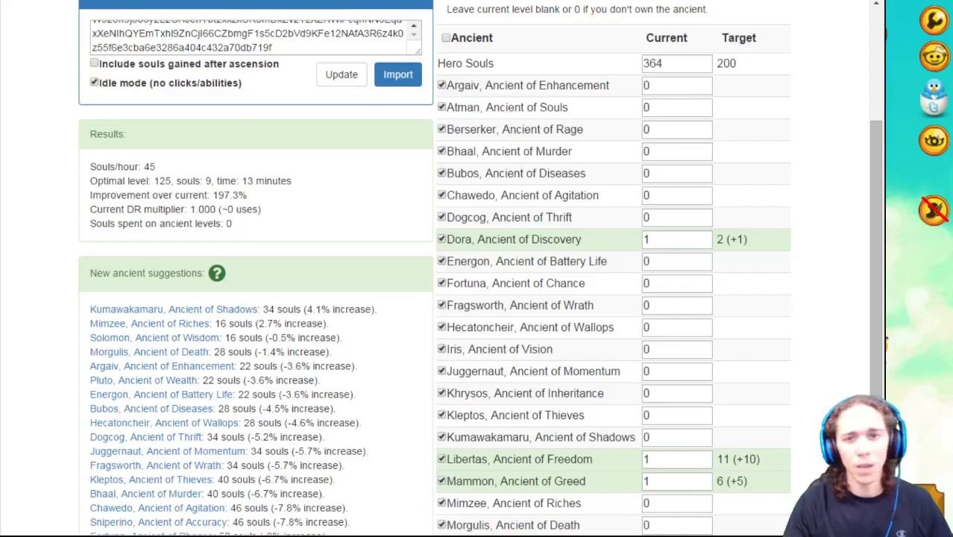
triple_click(253, 33)
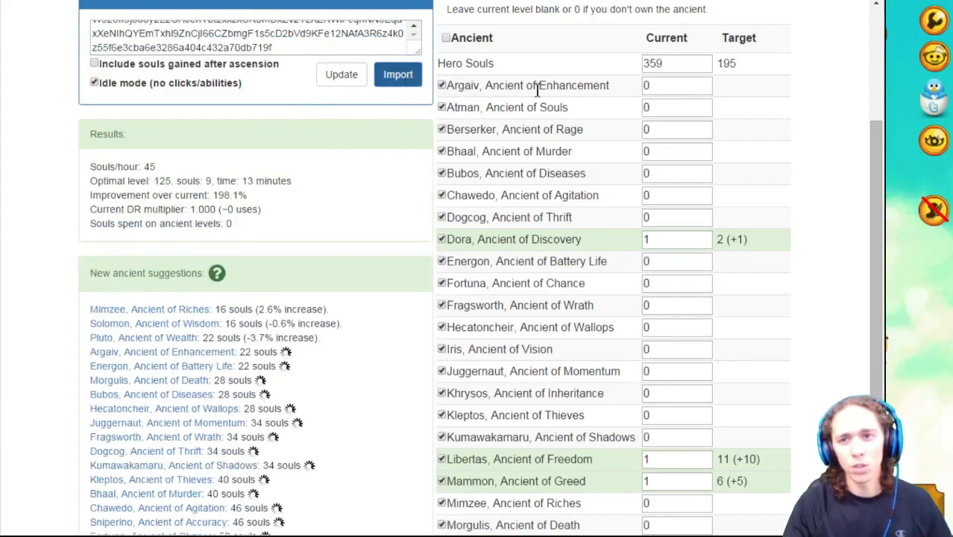
click(397, 74)
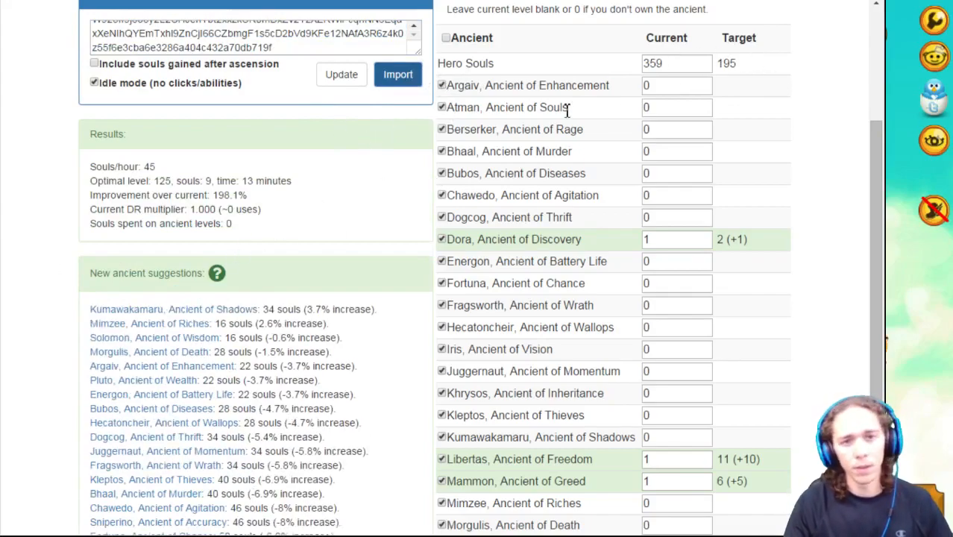
mouse_move(663, 59)
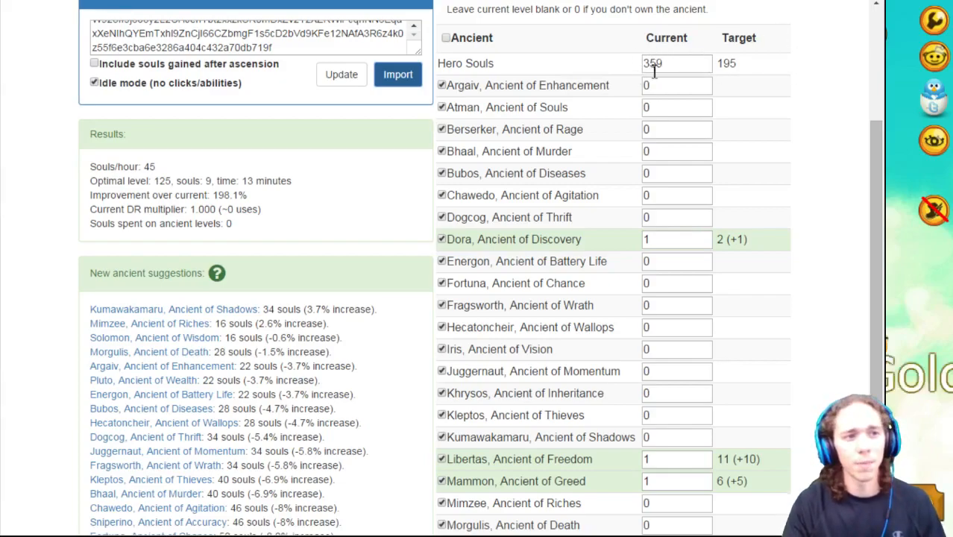
mouse_move(764, 63)
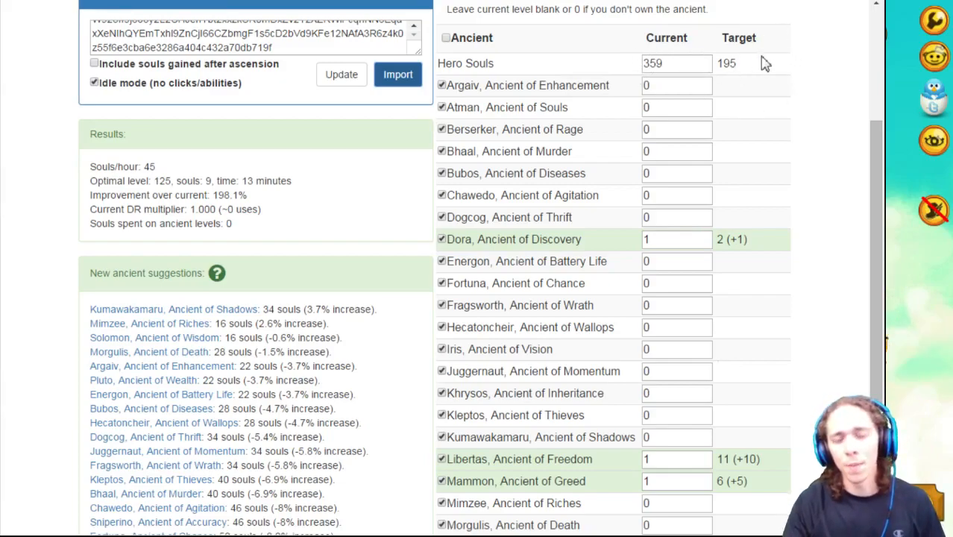
mouse_move(769, 75)
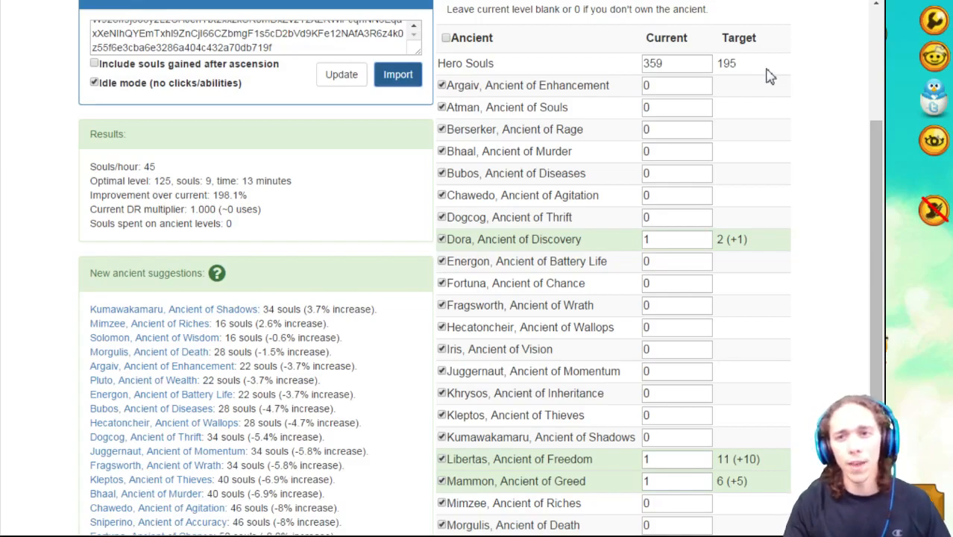
mouse_move(768, 67)
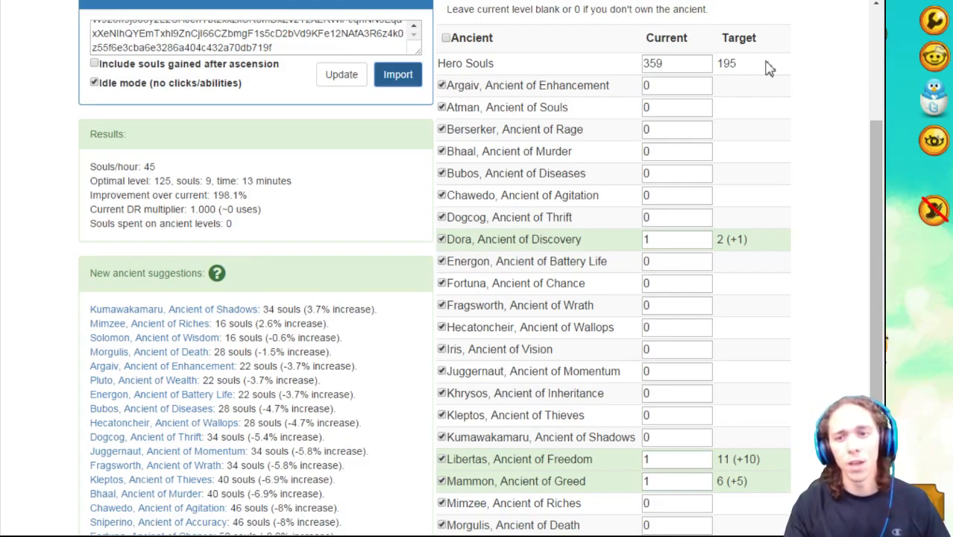
mouse_move(878, 187)
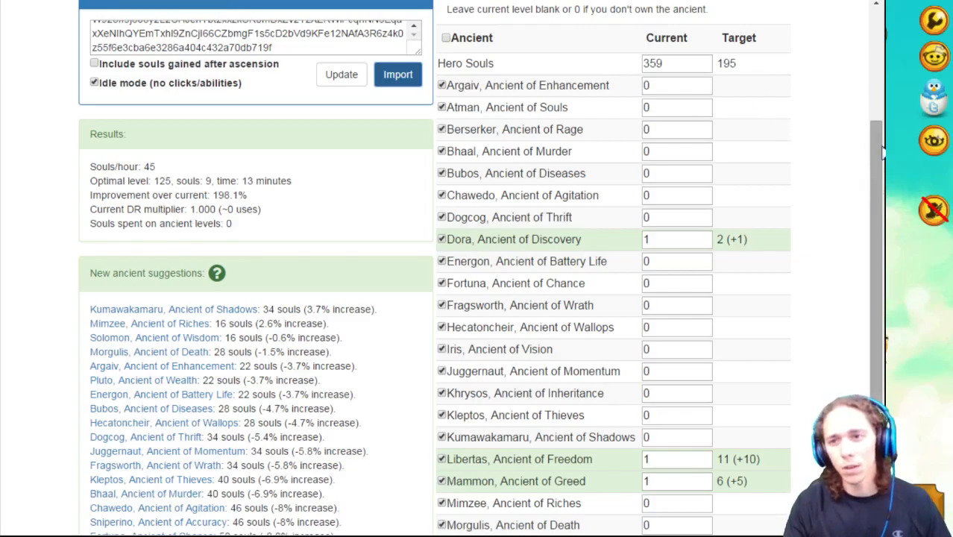
scroll(down, 3)
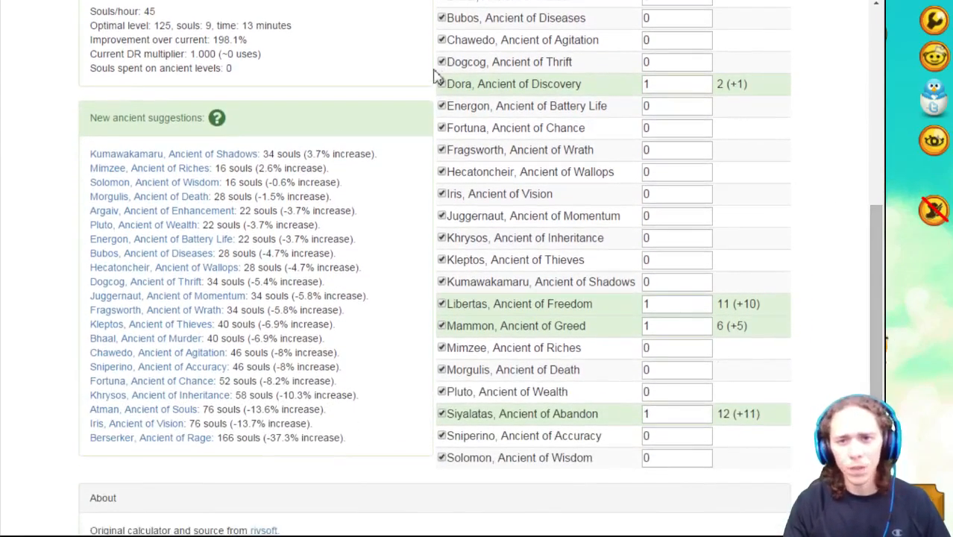
mouse_move(507, 457)
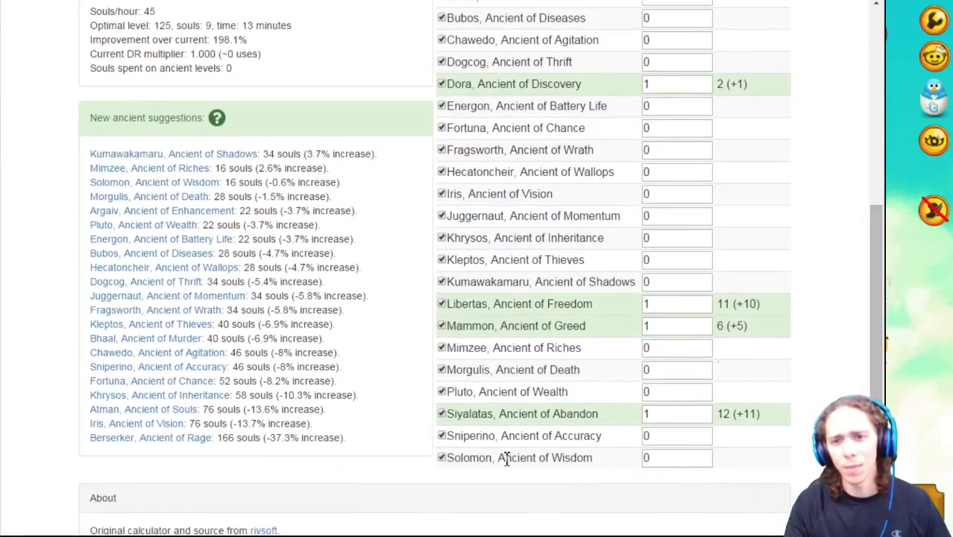
mouse_move(760, 85)
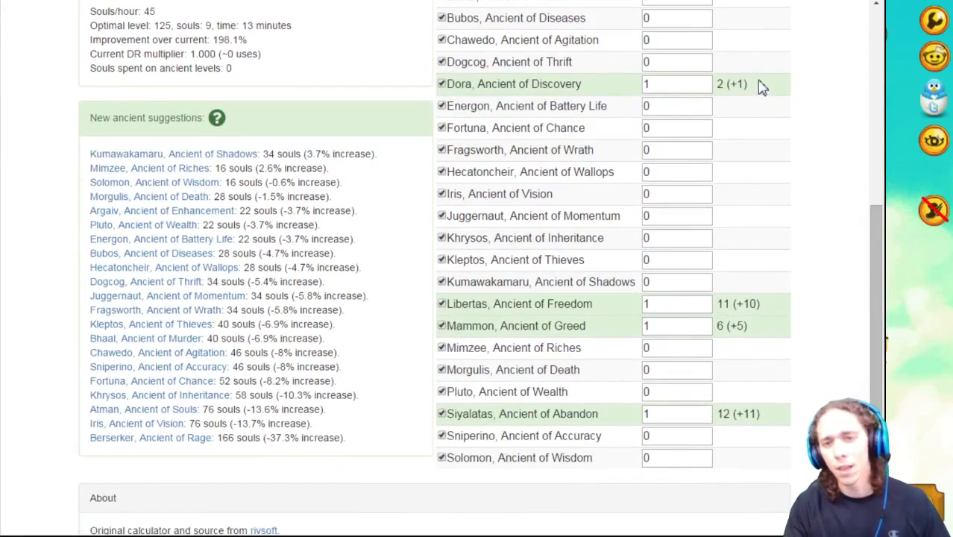
mouse_move(751, 102)
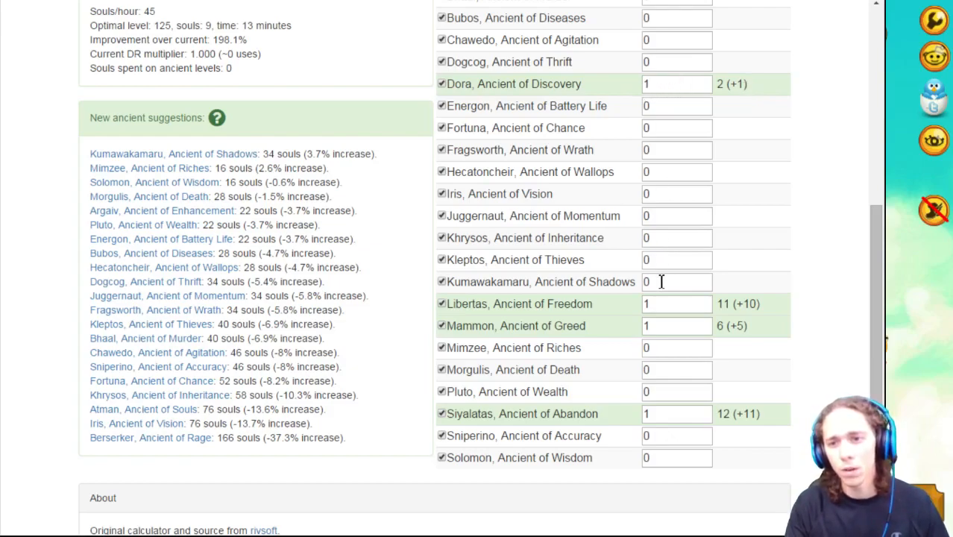
mouse_move(778, 75)
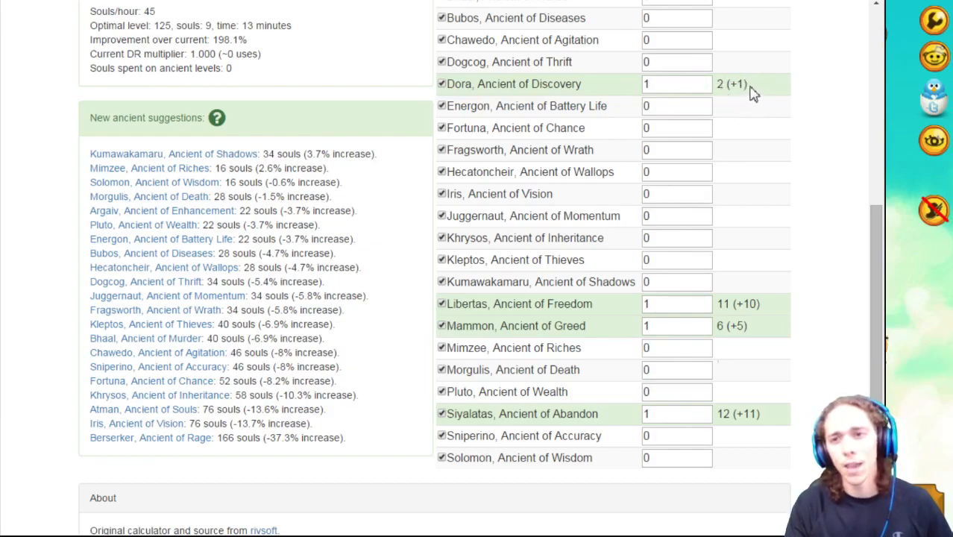
mouse_move(733, 88)
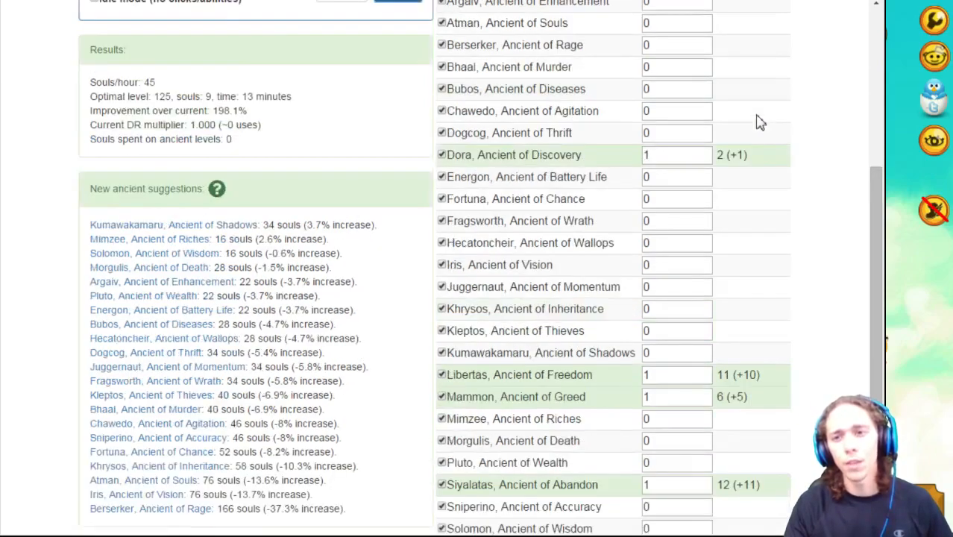
scroll(up, 3)
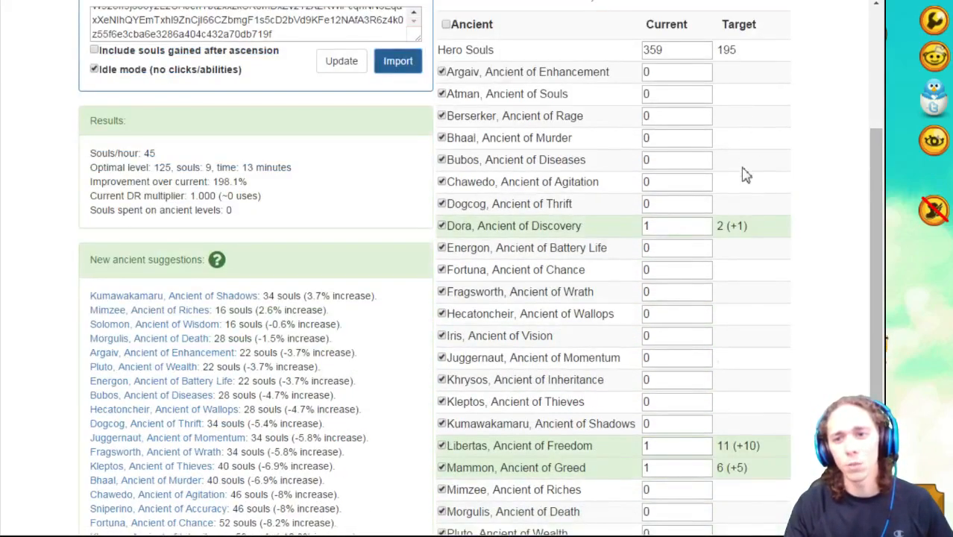
mouse_move(738, 227)
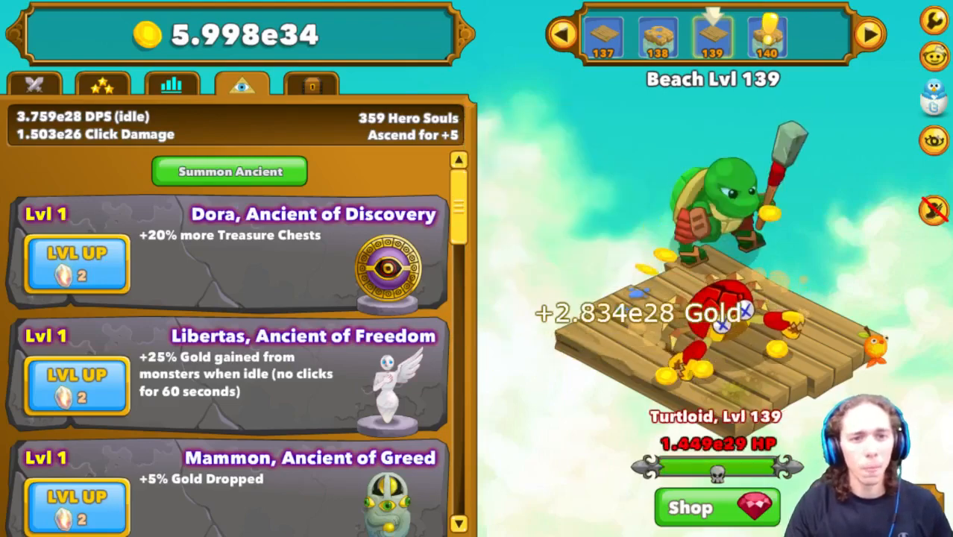
mouse_move(76, 266)
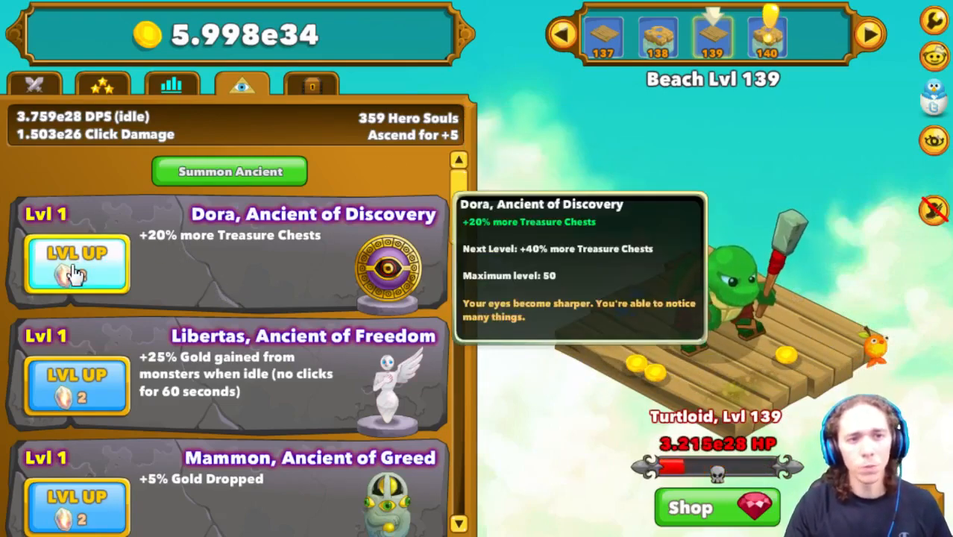
Level Dora, Ancient of Discovery, up once to level 2.
click(77, 265)
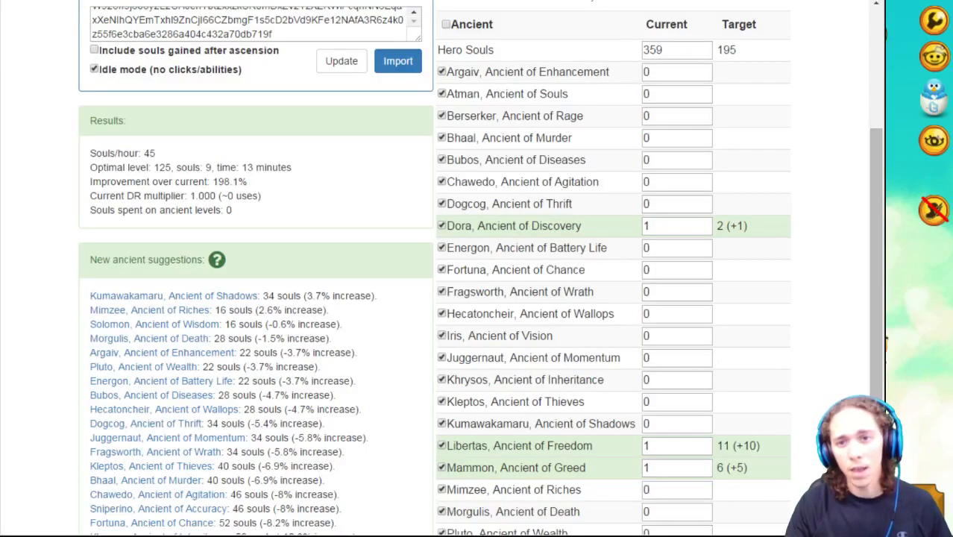
mouse_move(723, 286)
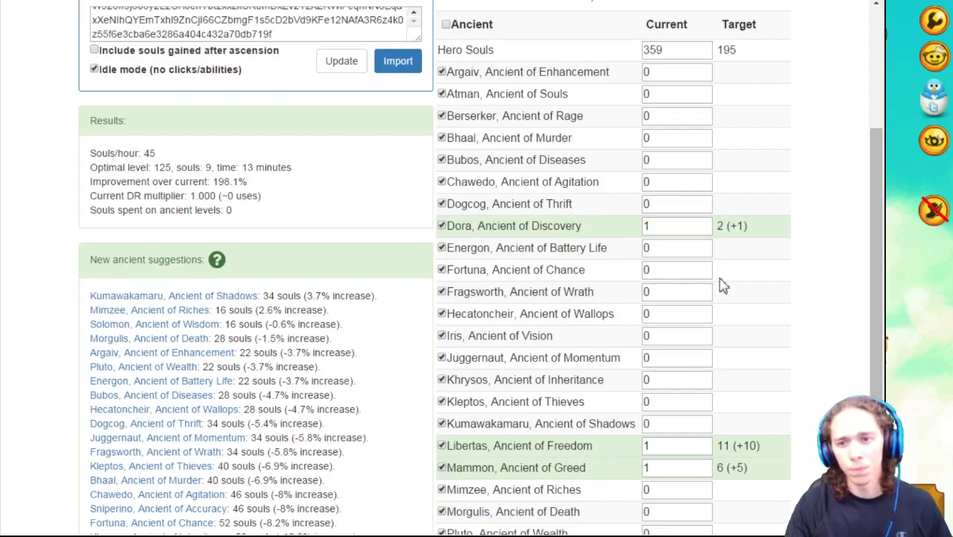
scroll(down, 3)
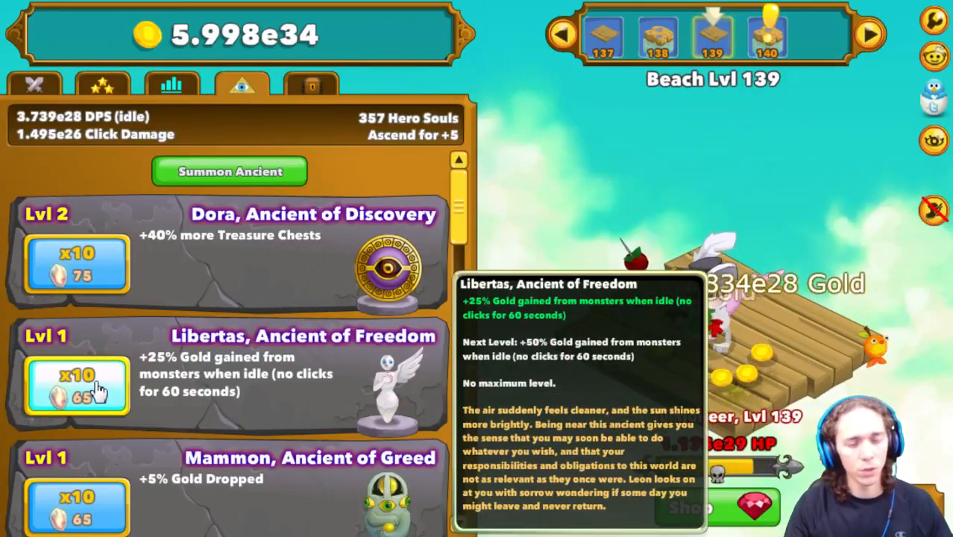
Level Libertas to 11, Mammon to 6 and Siyalatas to 12, leaving 195 hero souls.
click(76, 384)
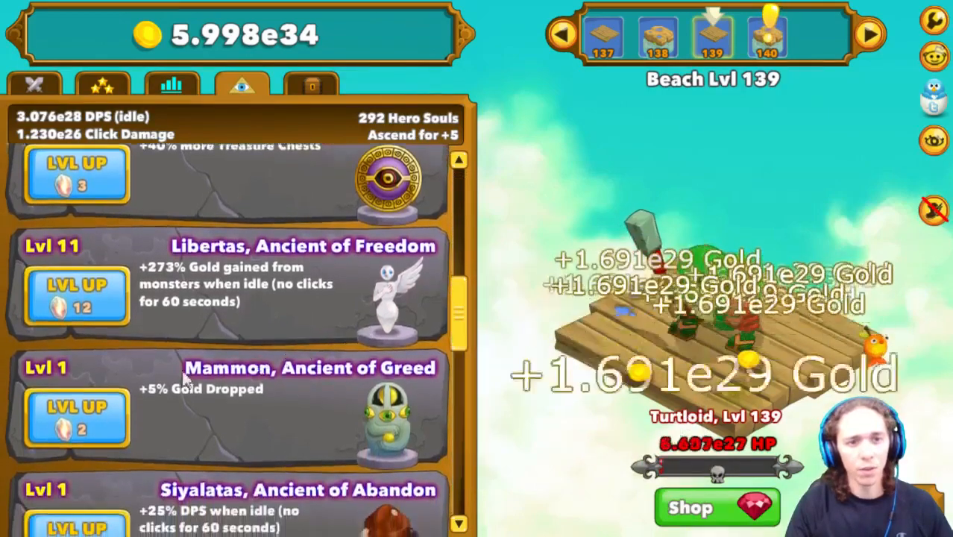
click(76, 414)
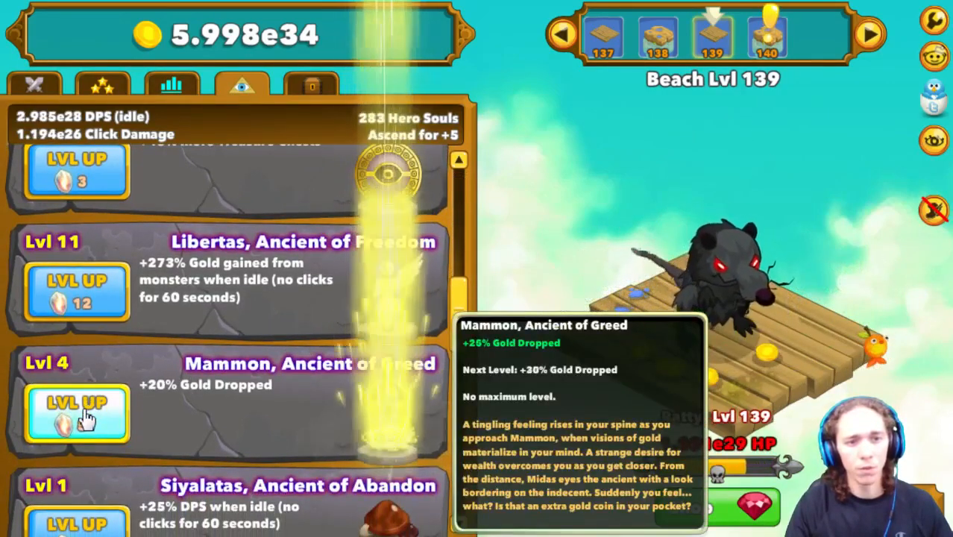
click(78, 414)
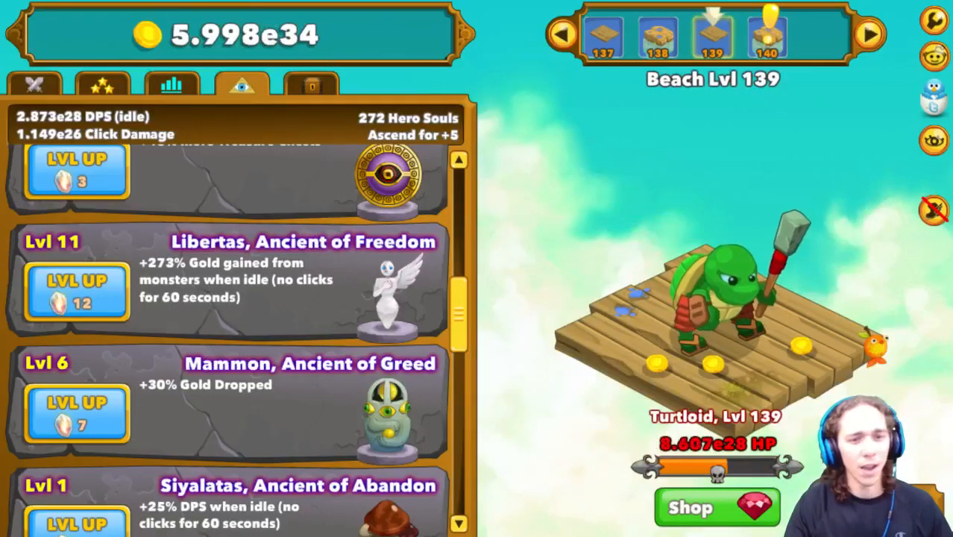
scroll(down, 3)
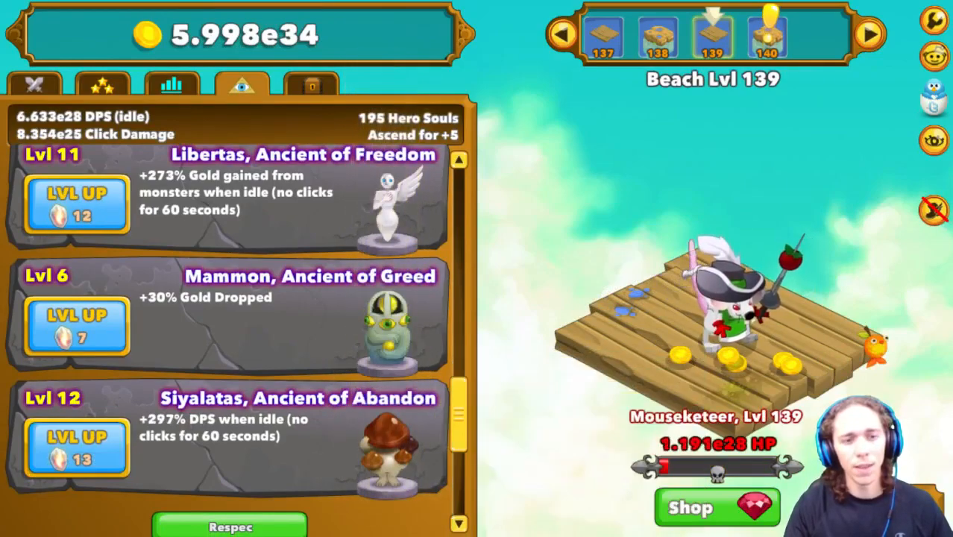
scroll(up, 3)
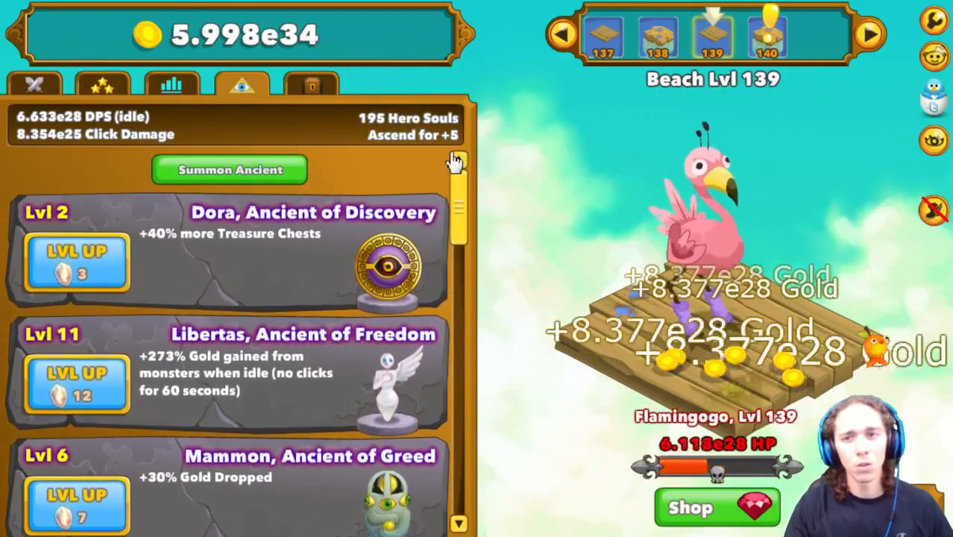
mouse_move(408, 117)
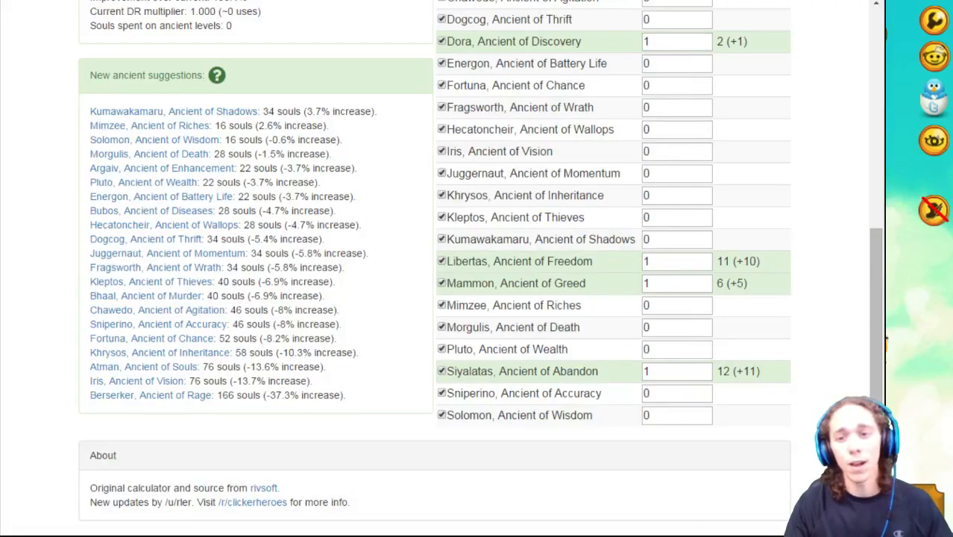
mouse_move(708, 480)
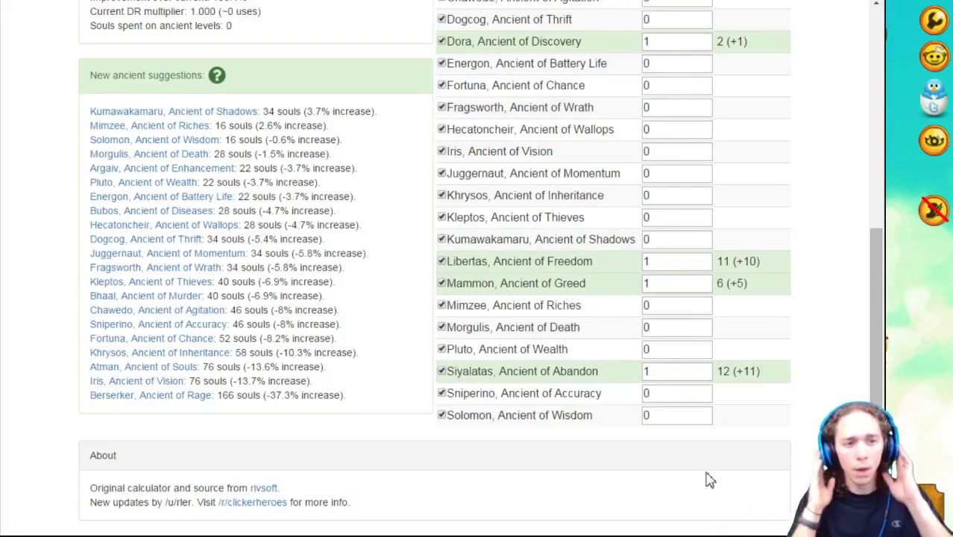
mouse_move(838, 385)
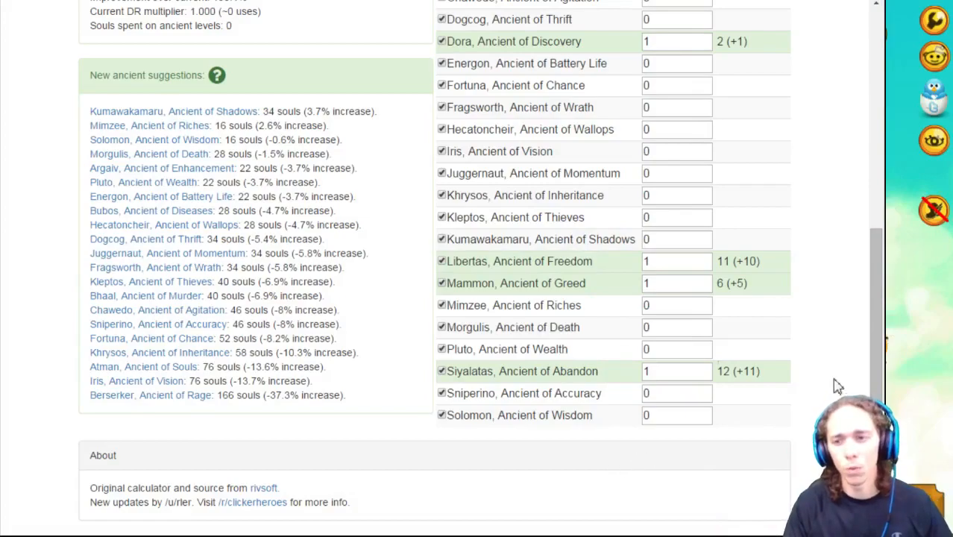
scroll(up, 3)
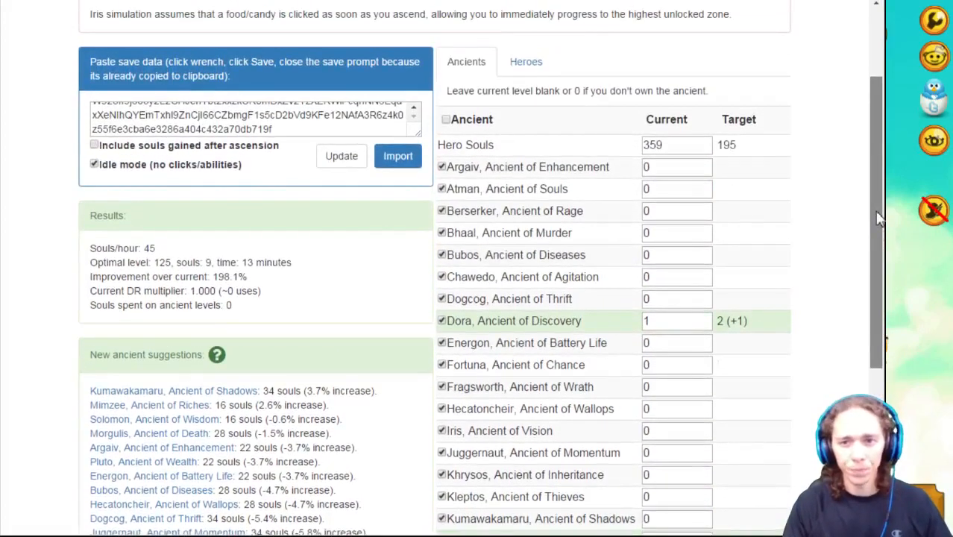
scroll(down, 3)
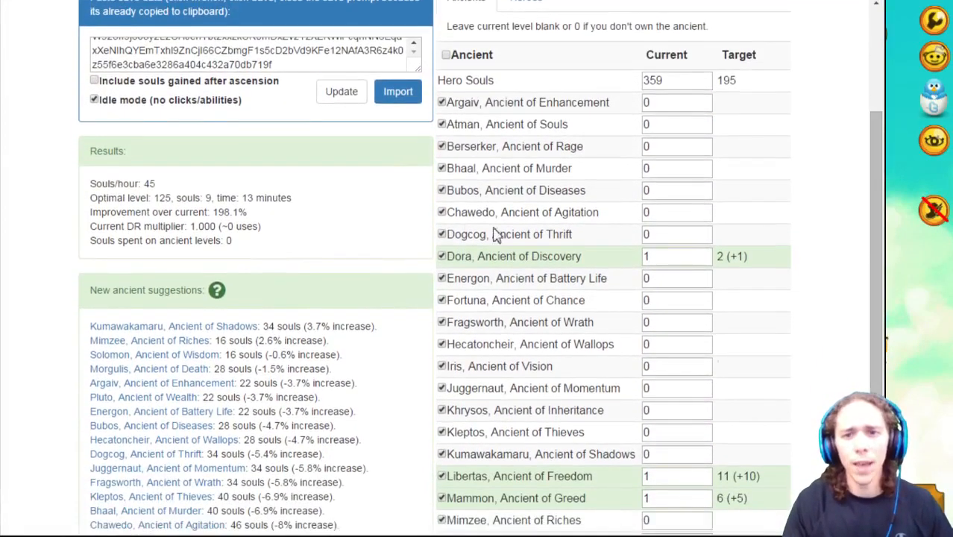
mouse_move(87, 191)
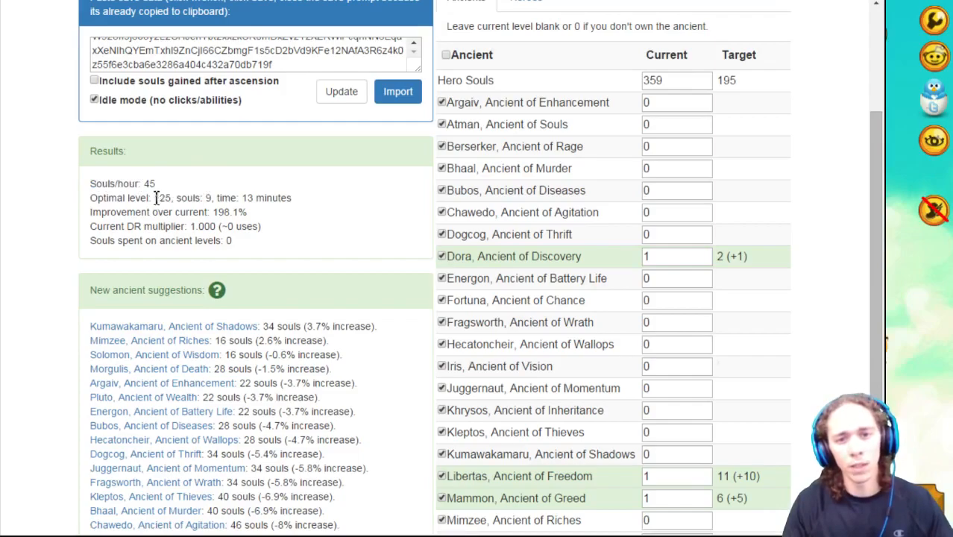
double_click(244, 197)
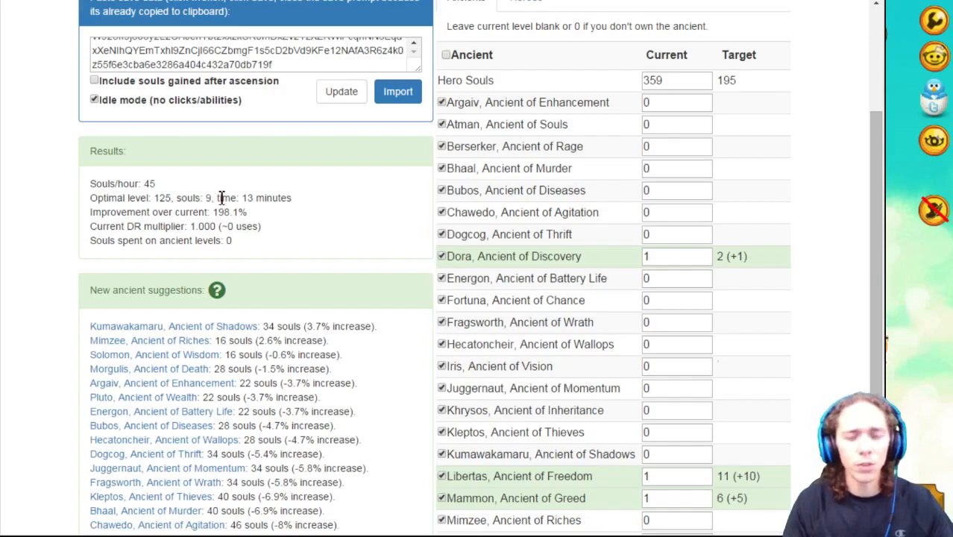
mouse_move(435, 148)
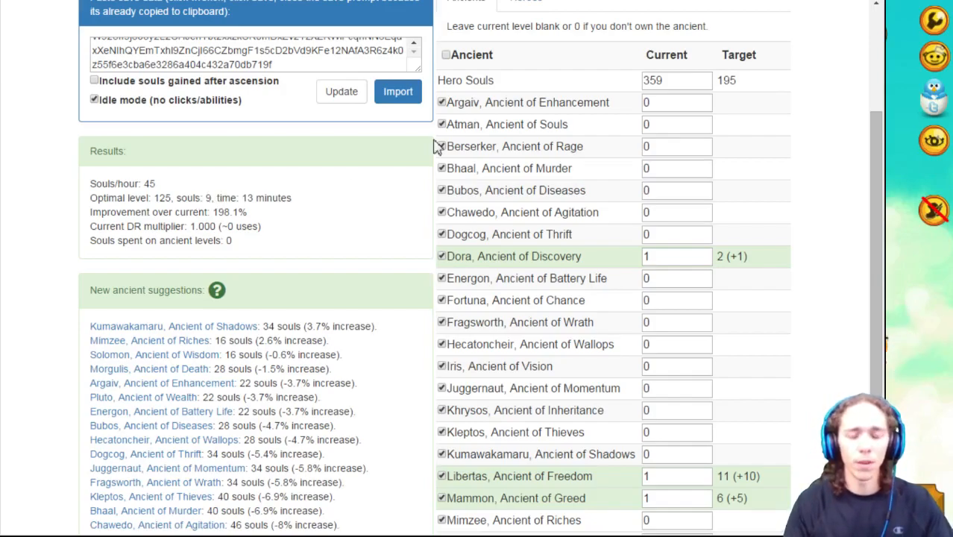
mouse_move(323, 193)
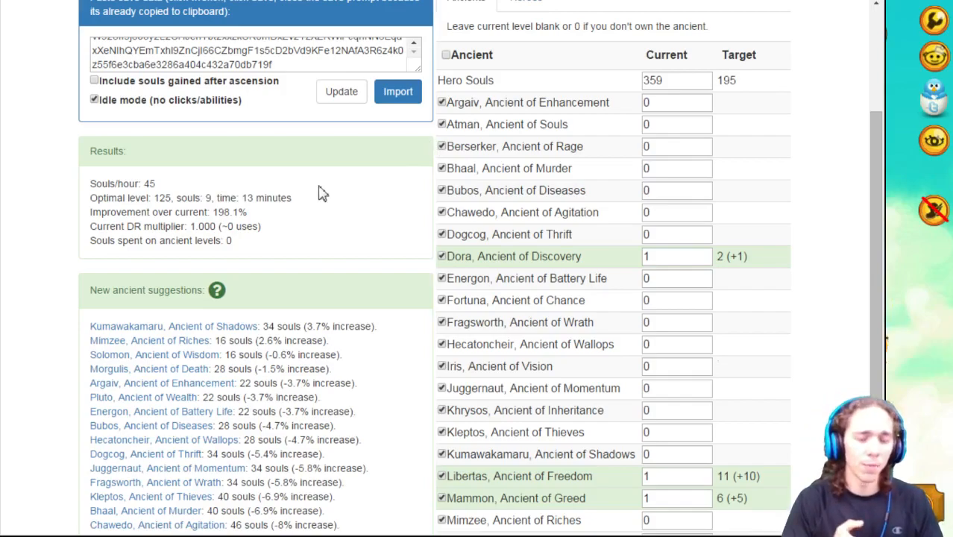
mouse_move(218, 212)
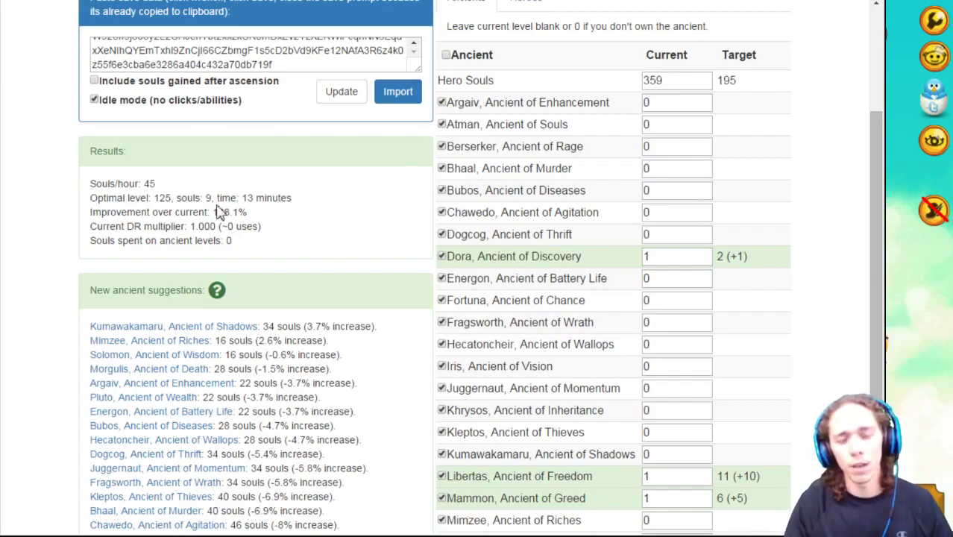
mouse_move(164, 187)
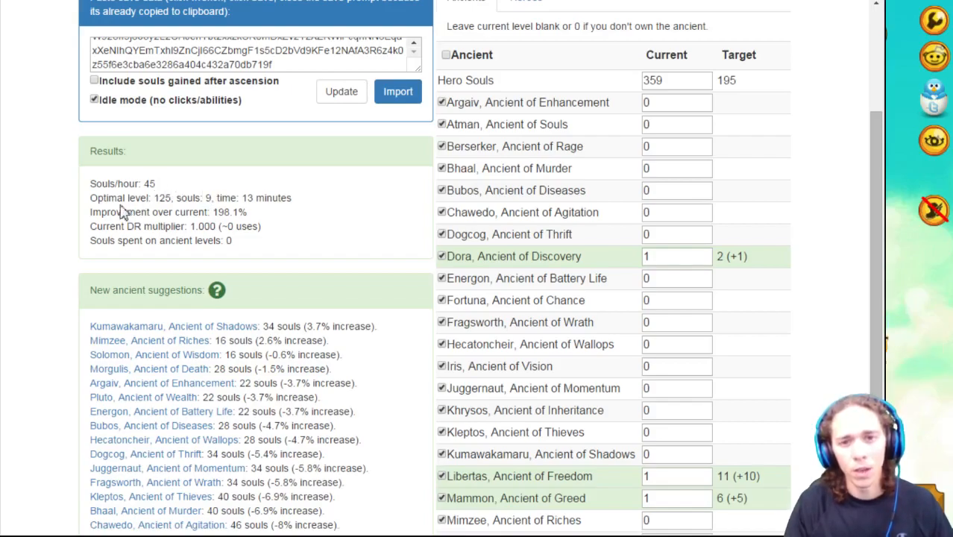
double_click(142, 212)
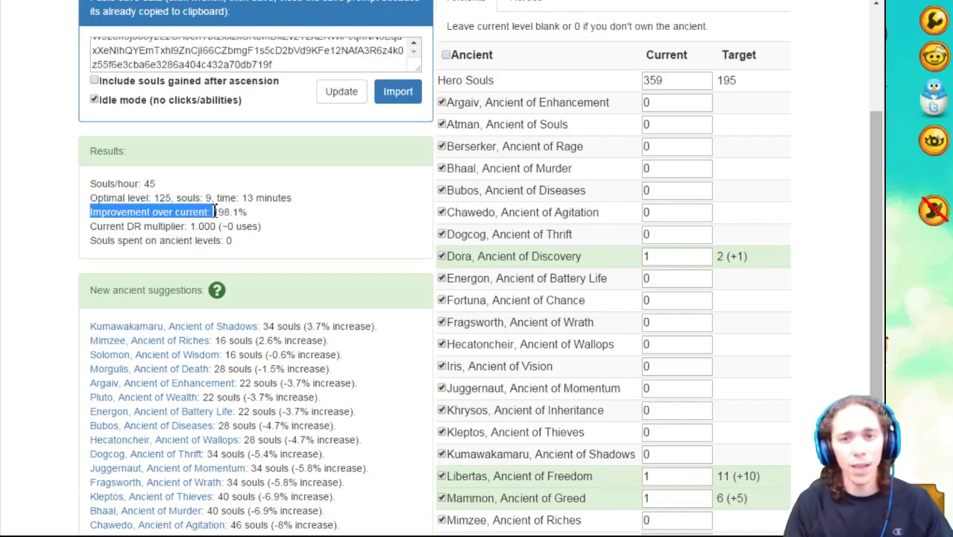
mouse_move(256, 224)
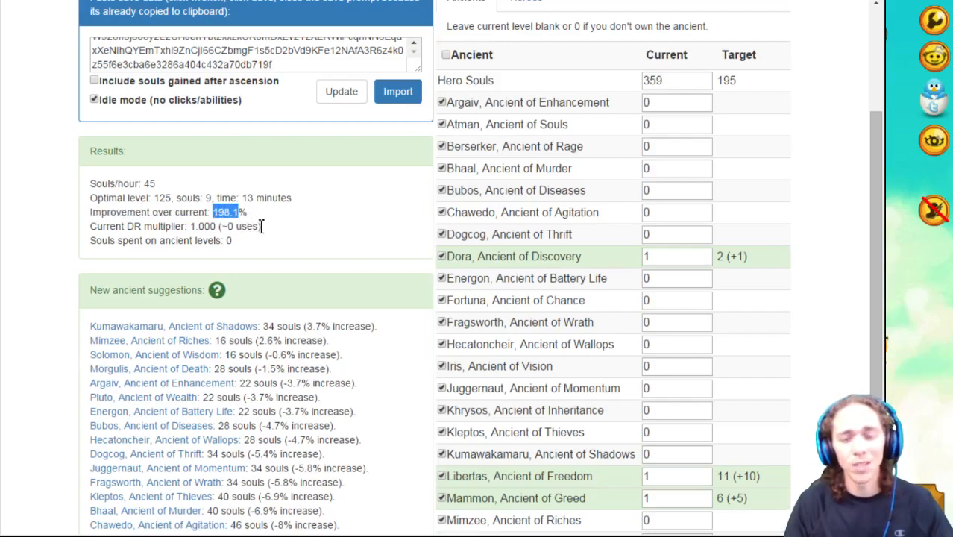
mouse_move(259, 218)
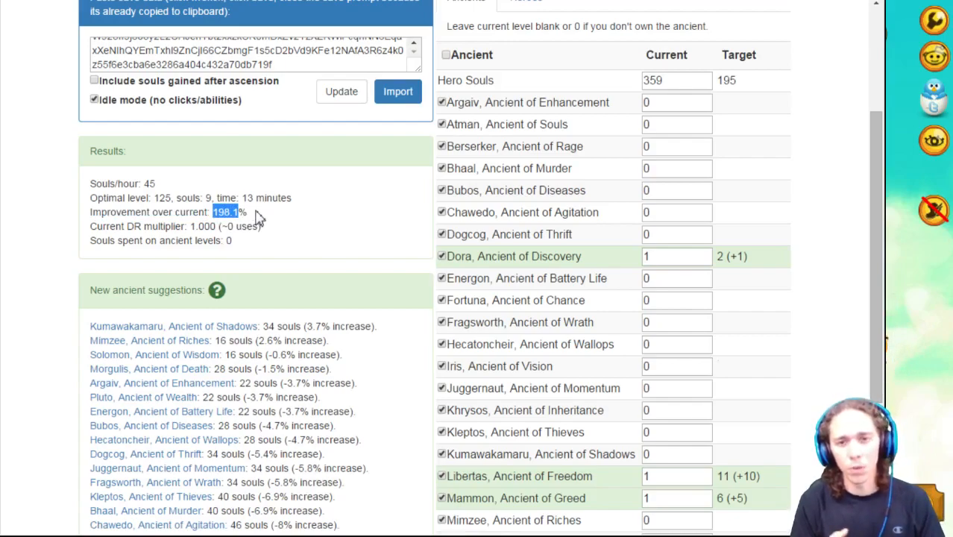
mouse_move(238, 246)
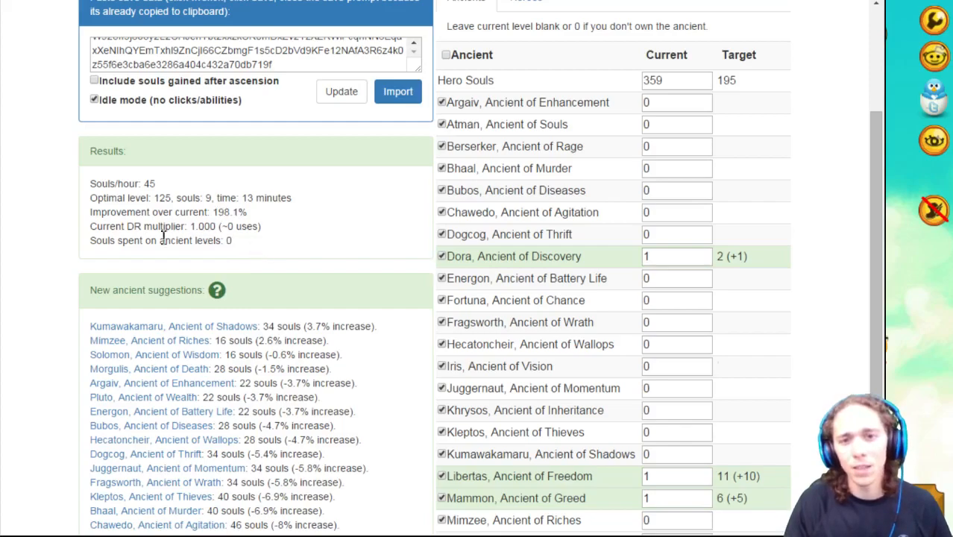
mouse_move(256, 254)
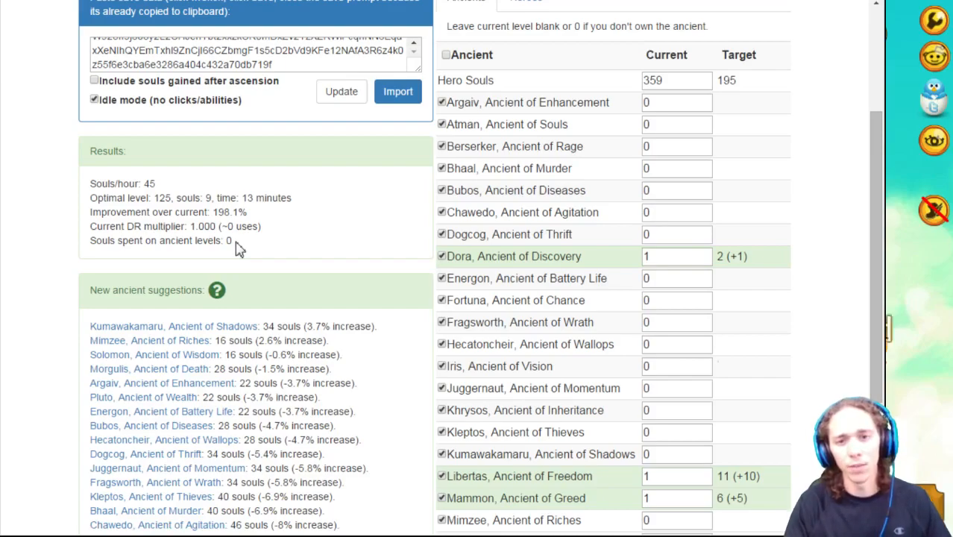
scroll(down, 3)
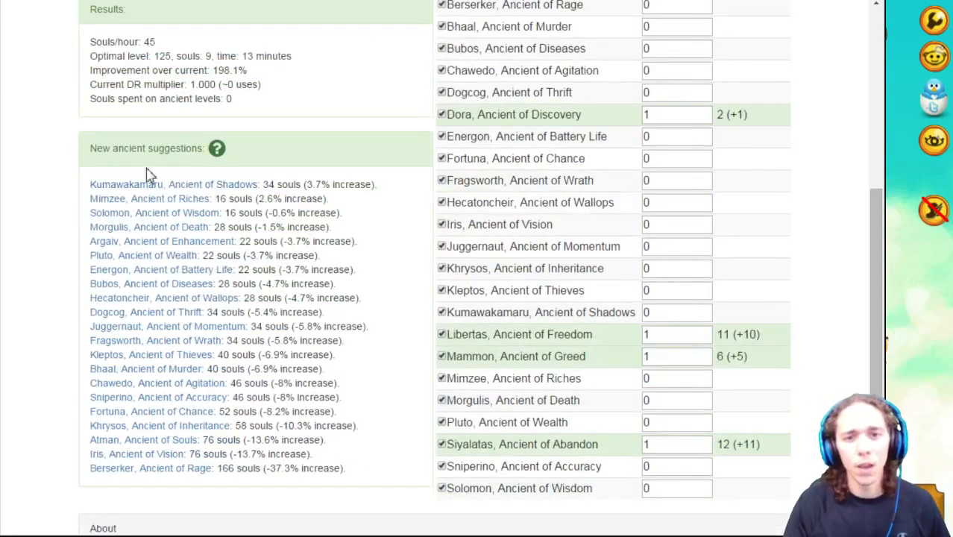
mouse_move(265, 166)
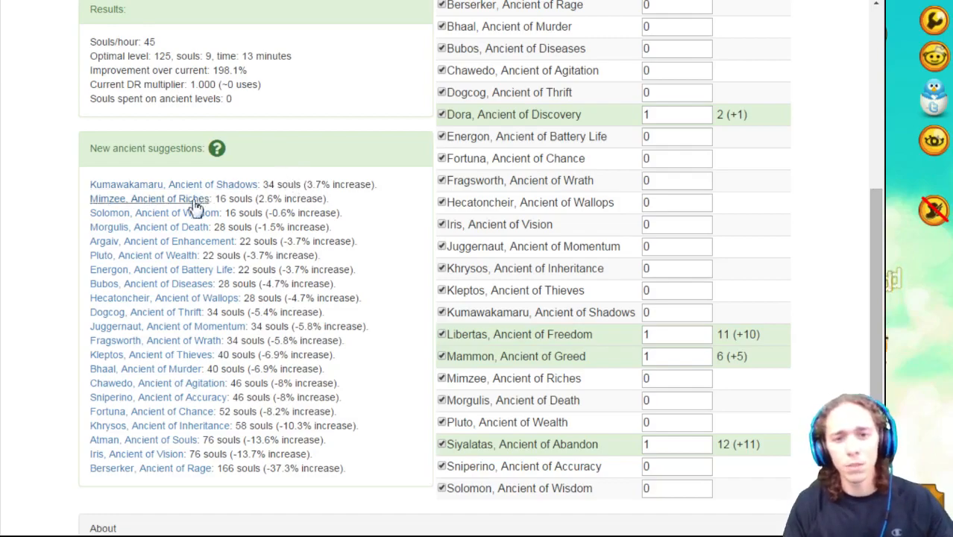
mouse_move(177, 291)
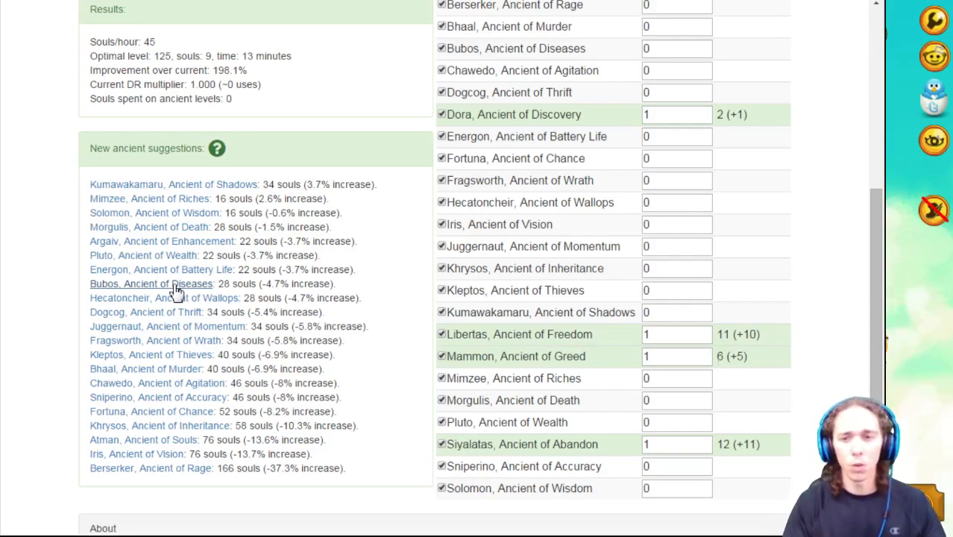
mouse_move(384, 444)
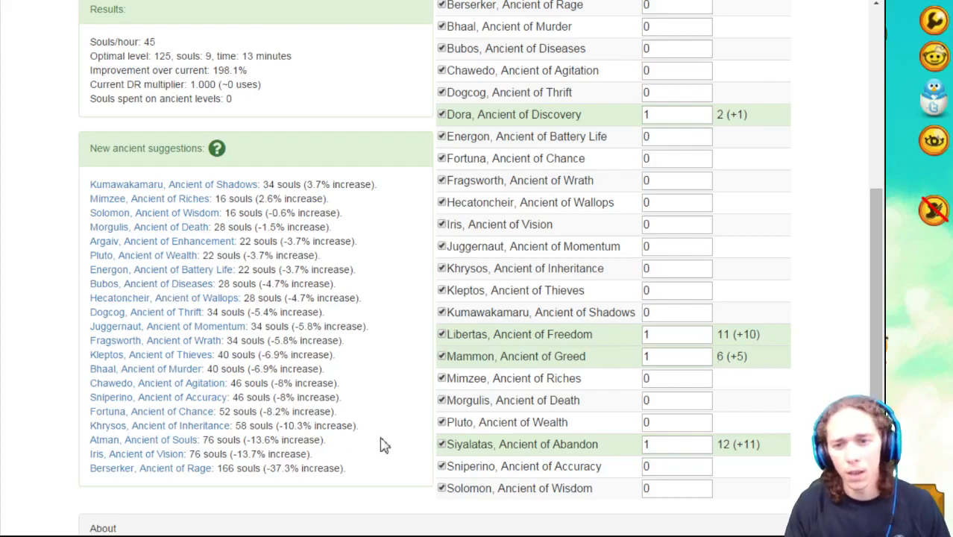
scroll(up, 3)
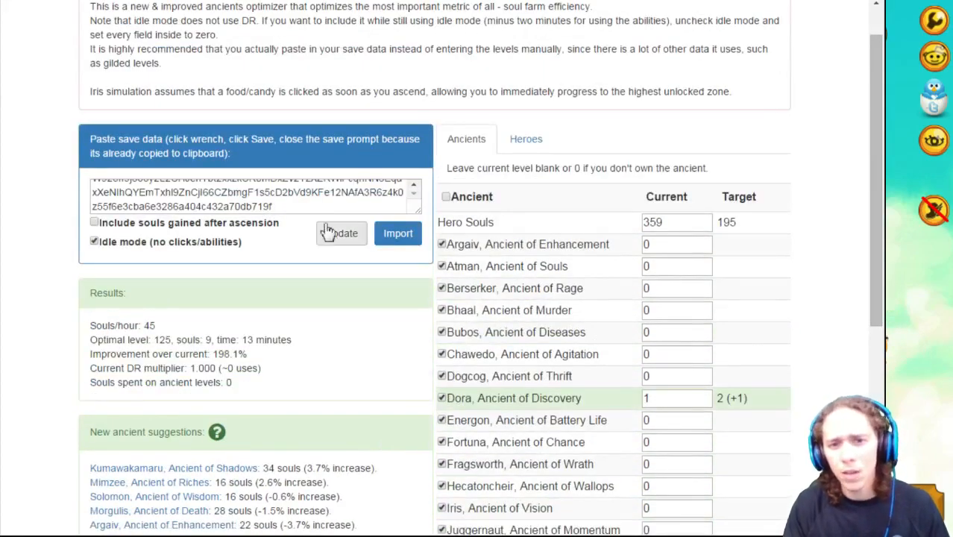
mouse_move(524, 138)
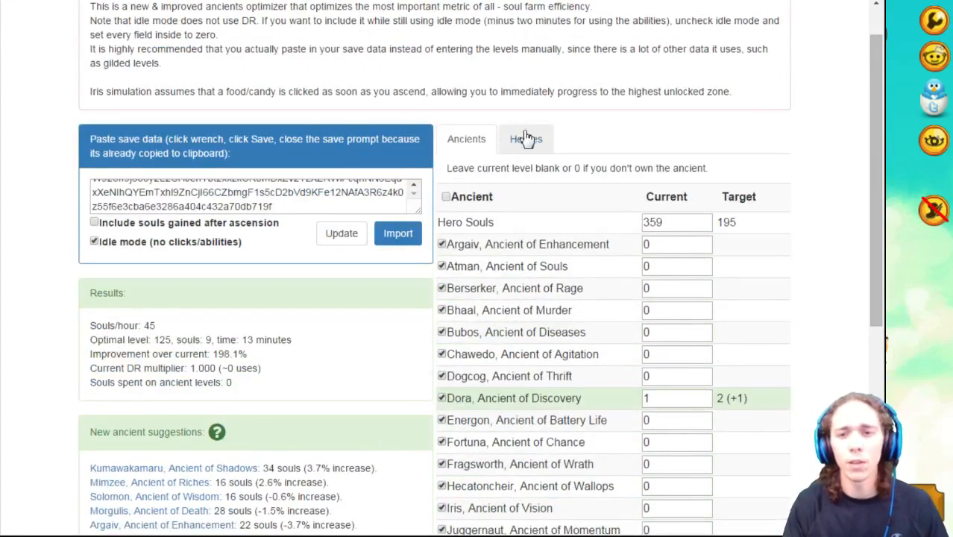
click(525, 139)
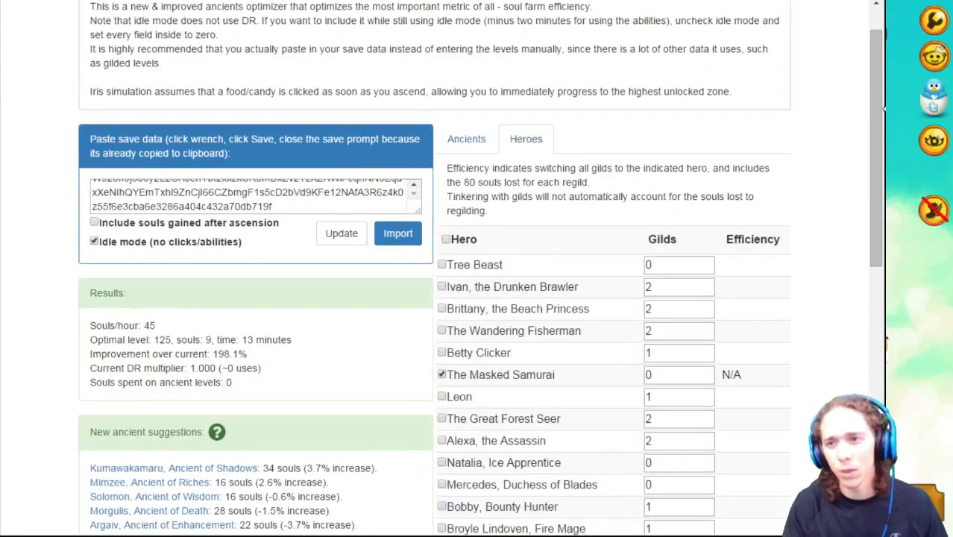
scroll(down, 3)
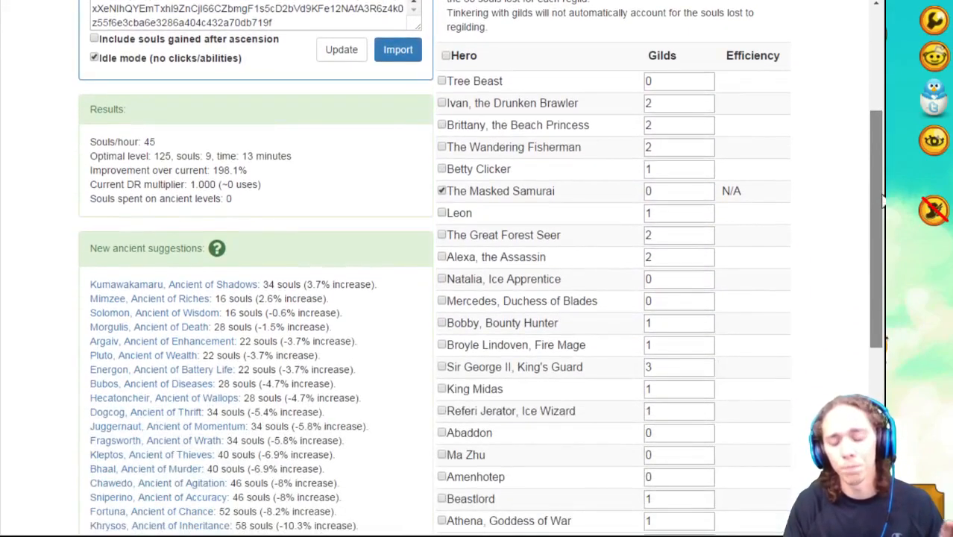
scroll(down, 3)
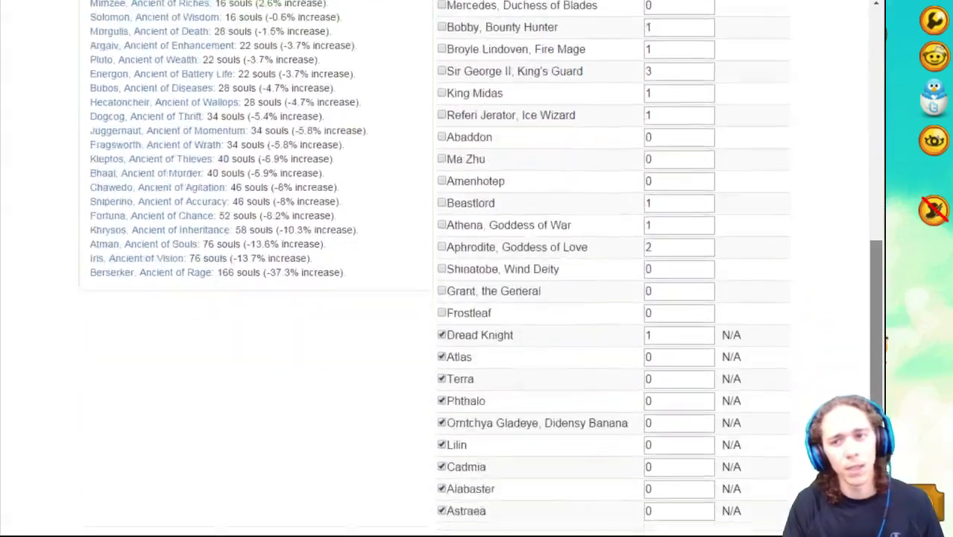
scroll(up, 3)
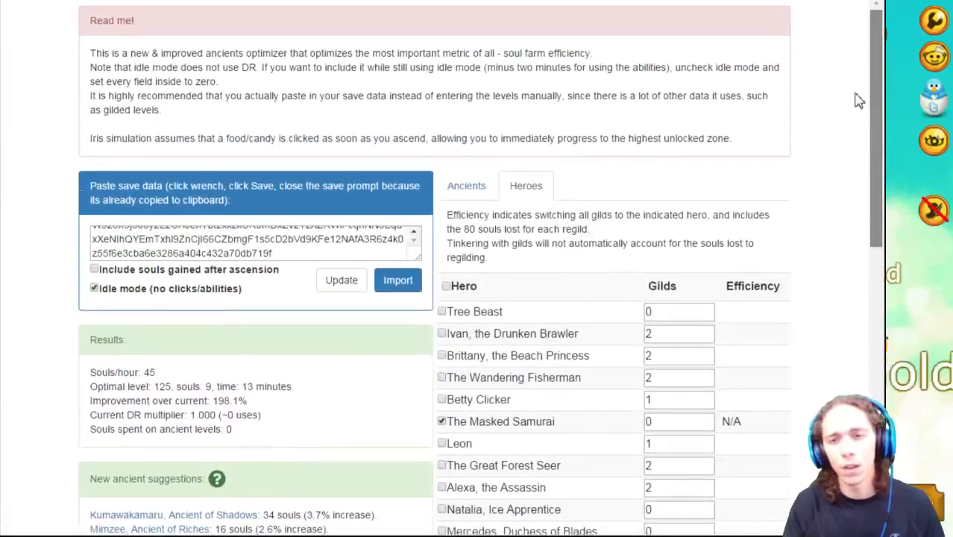
mouse_move(261, 389)
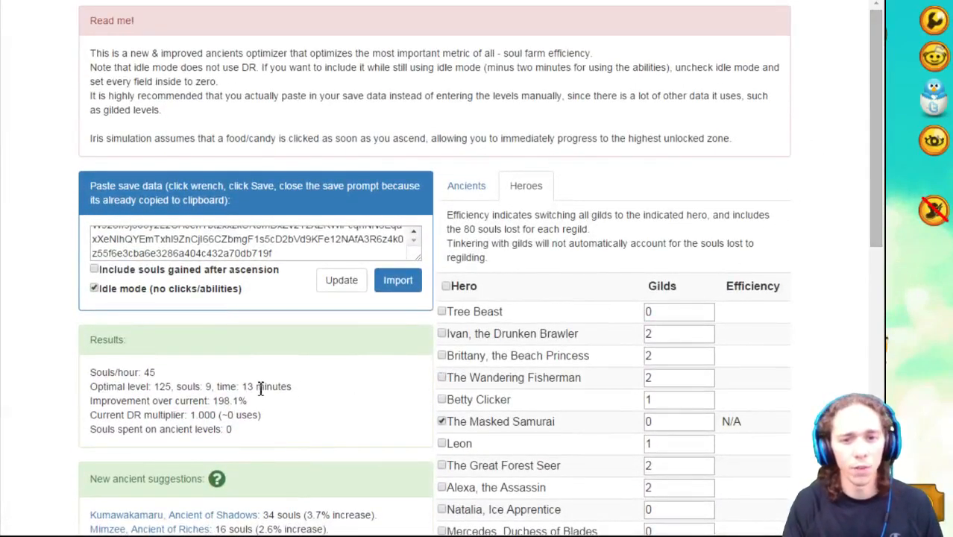
mouse_move(444, 156)
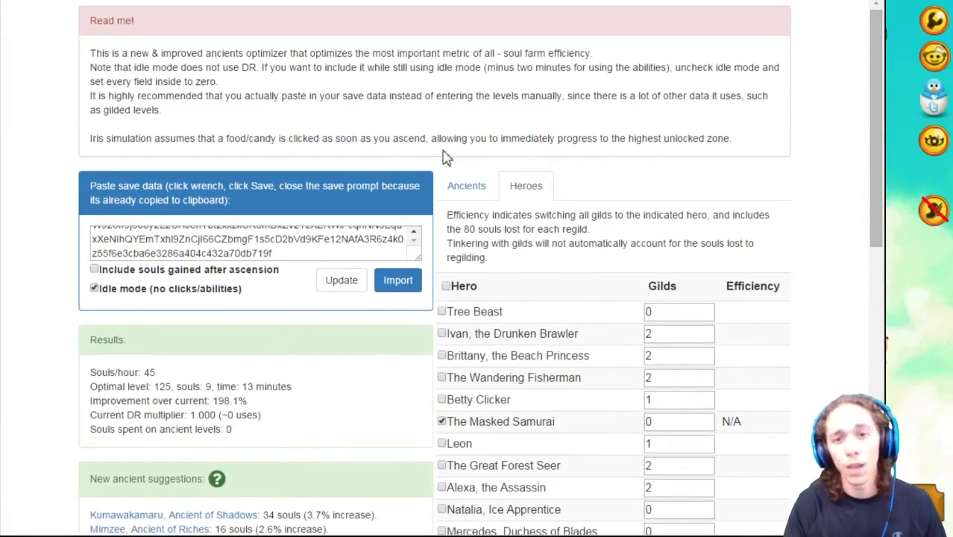
click(465, 184)
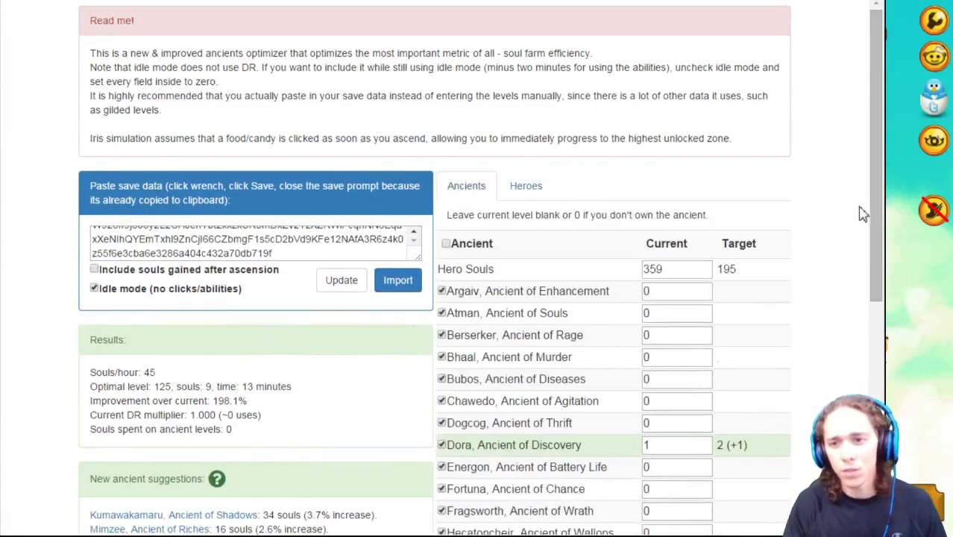
scroll(down, 3)
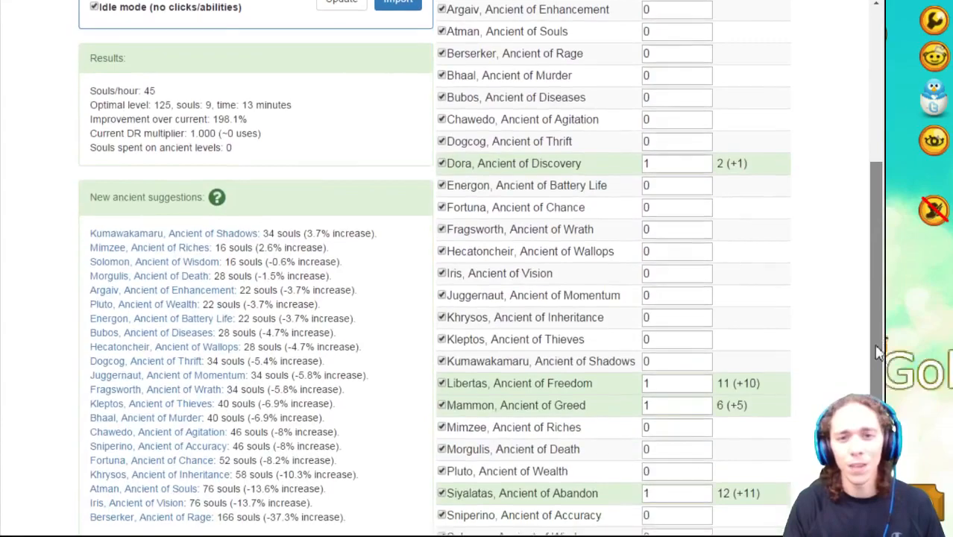
scroll(up, 3)
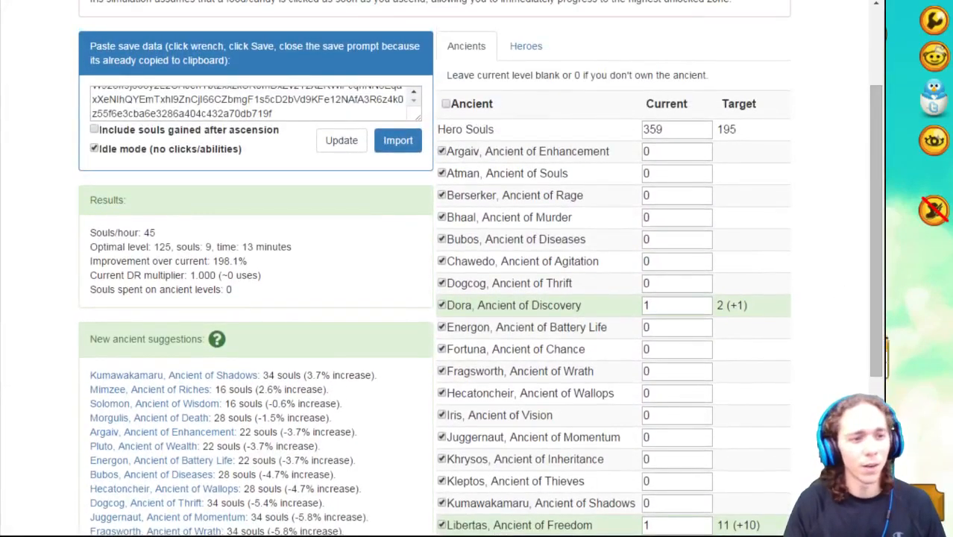